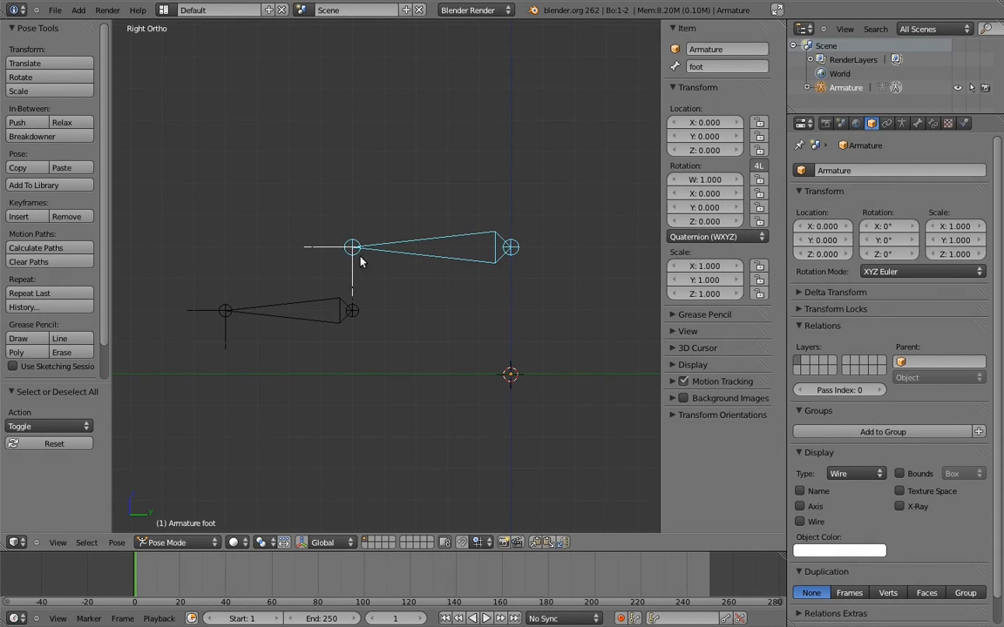
Start a fresh armature with one horizontal bone, Bone, viewed from the right in Pose Mode
click(305, 310)
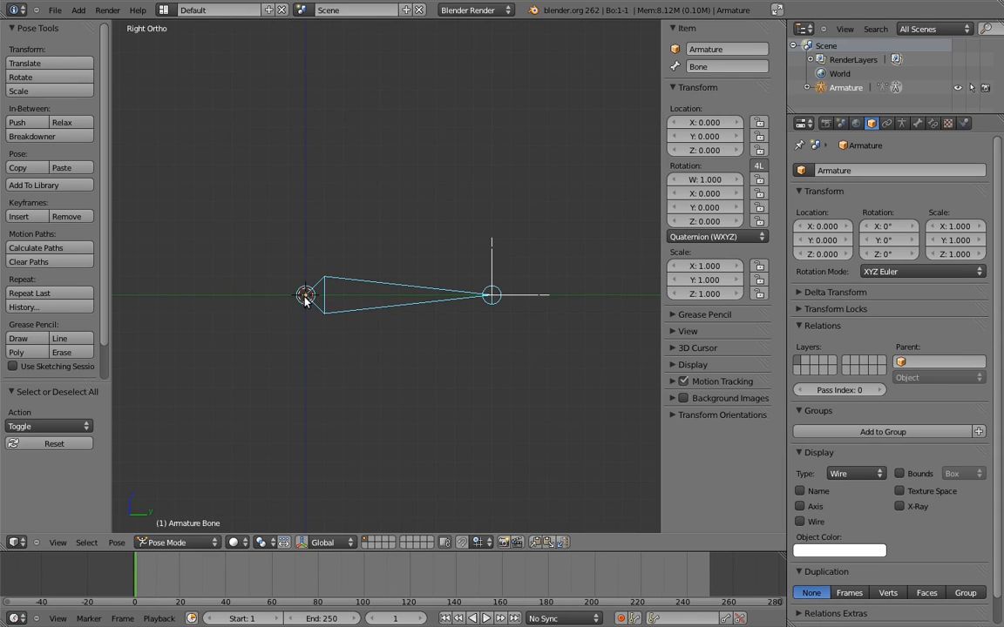
mouse_move(554, 297)
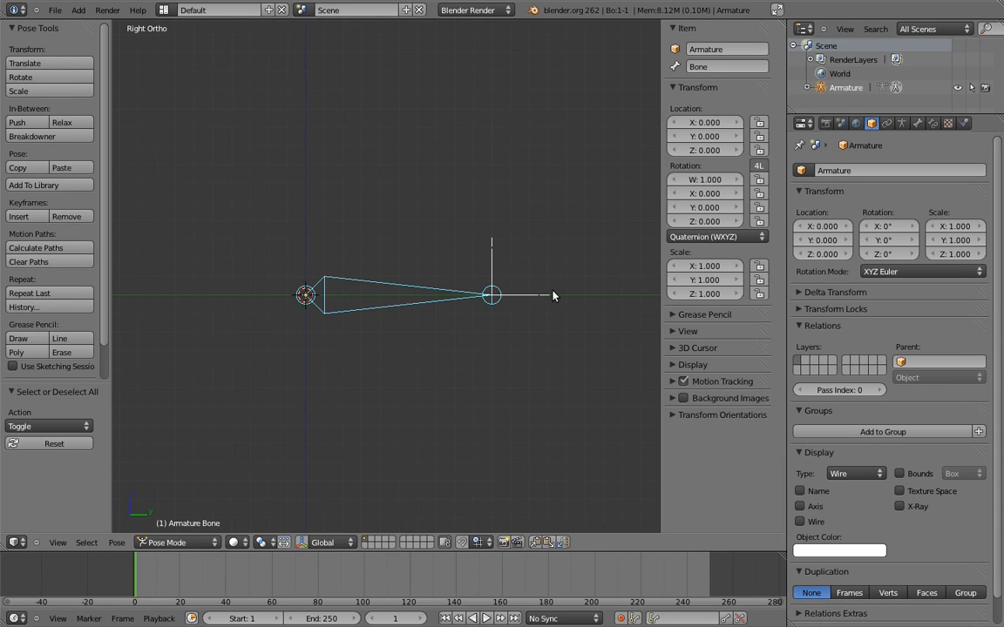
mouse_move(579, 296)
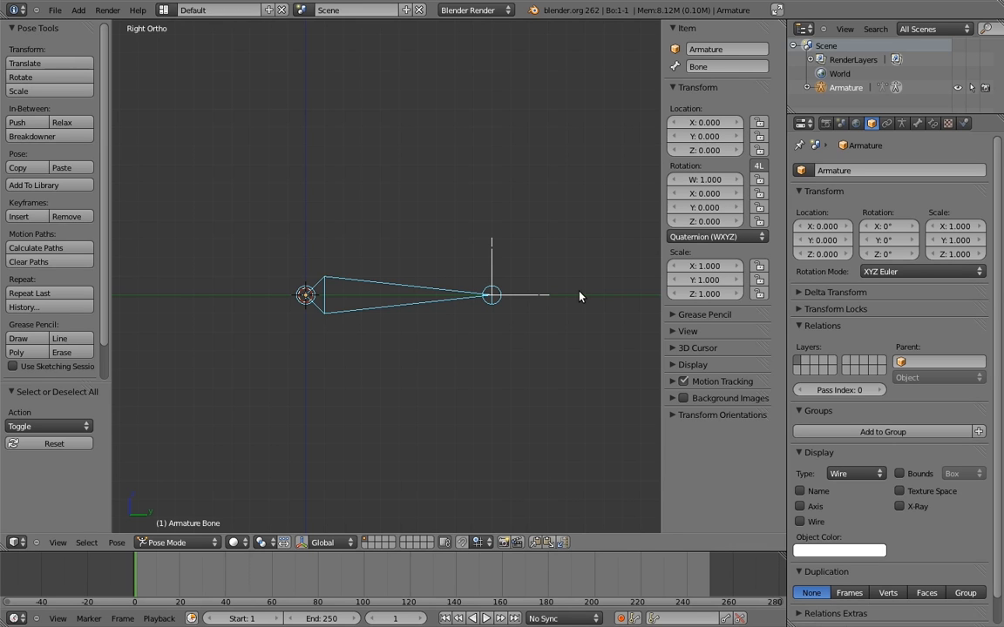
Enter Edit Mode, select Bone's tail and bring up the Snap menu
drag(491, 294, 433, 157)
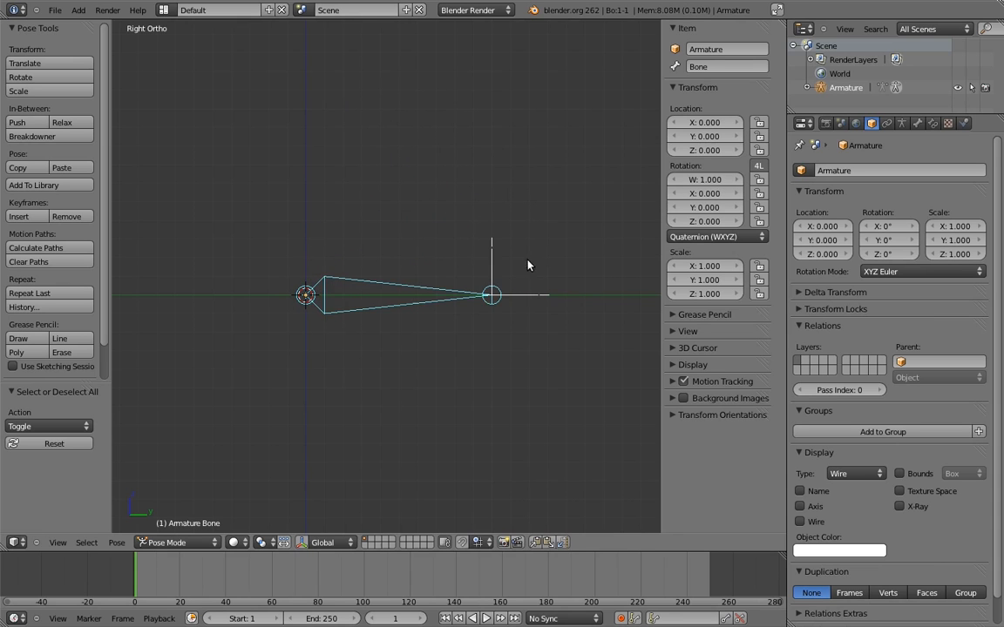
mouse_move(565, 293)
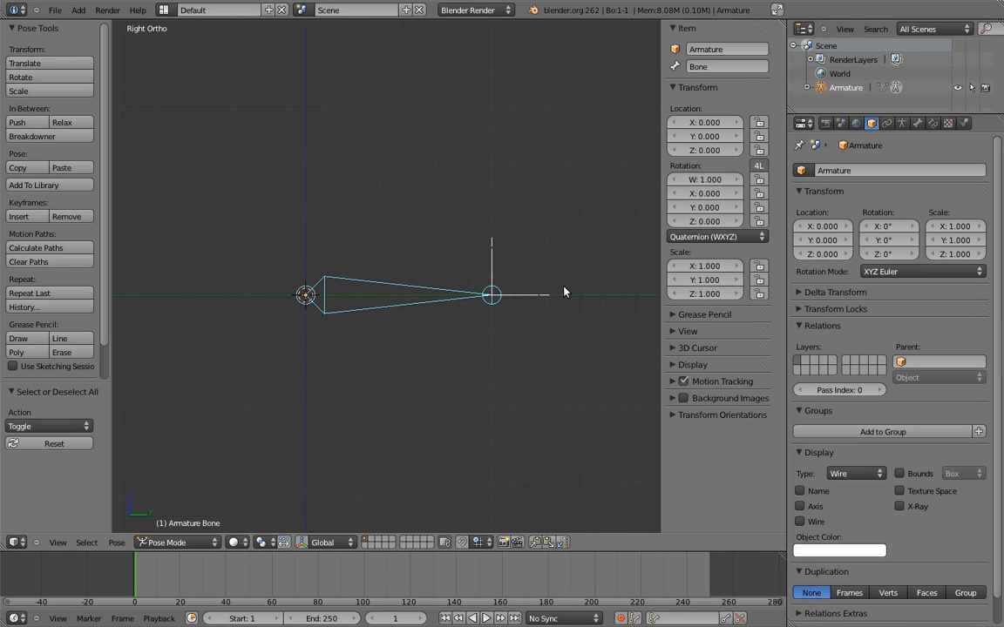
mouse_move(519, 290)
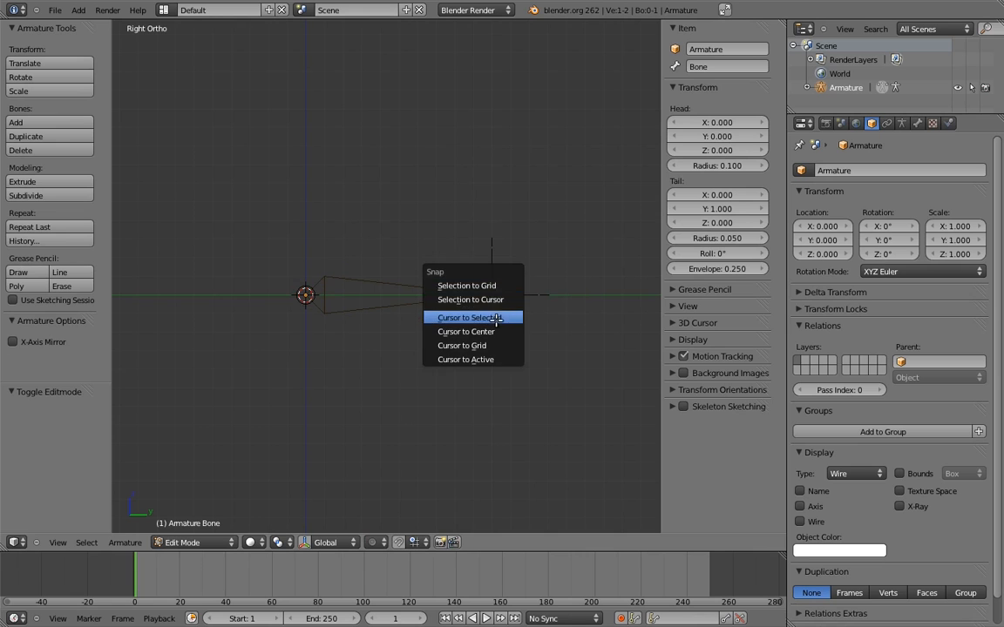
Add an upright Bone.001 at Bone's tail, parent Bone to it with Keep Offset, back in Pose Mode
click(468, 317)
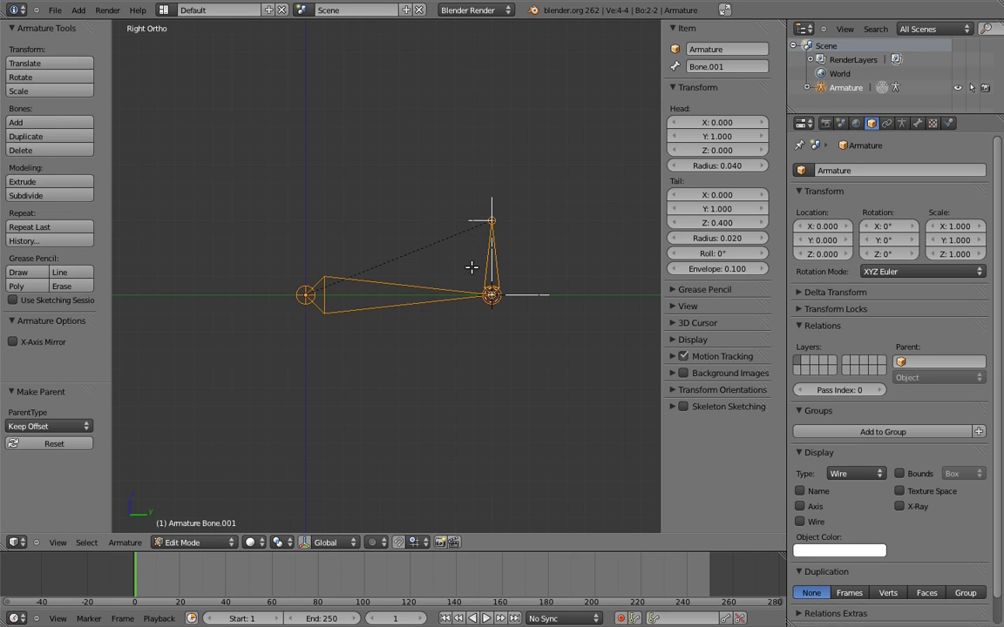
click(177, 542)
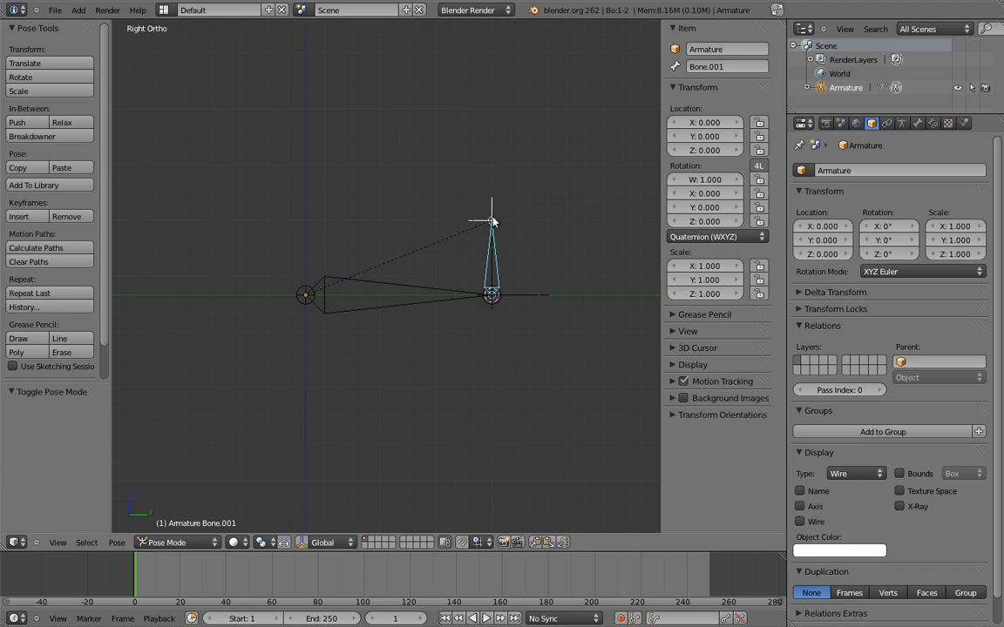
drag(491, 223, 561, 279)
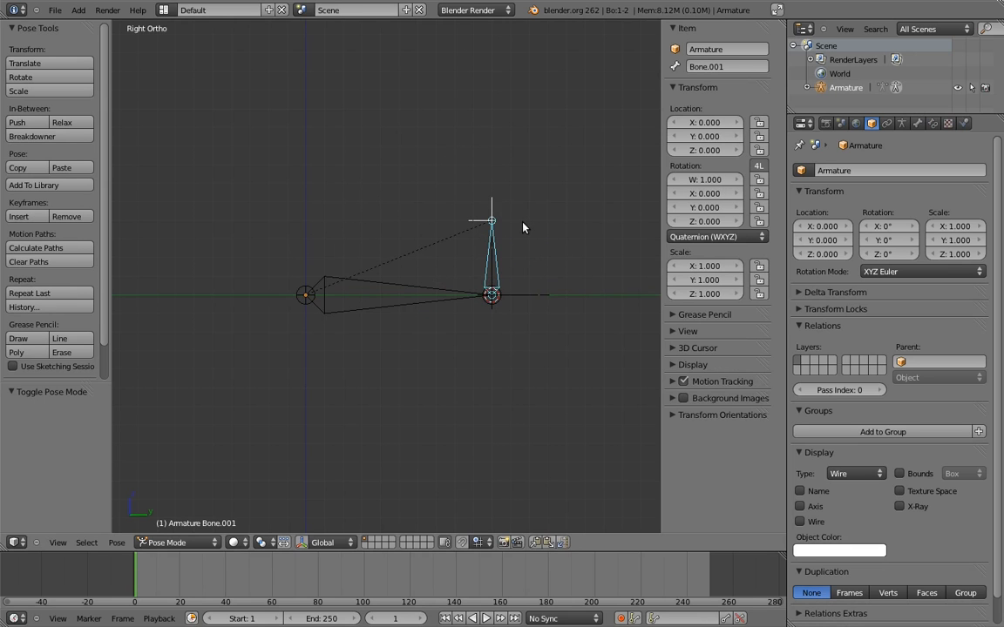
mouse_move(519, 230)
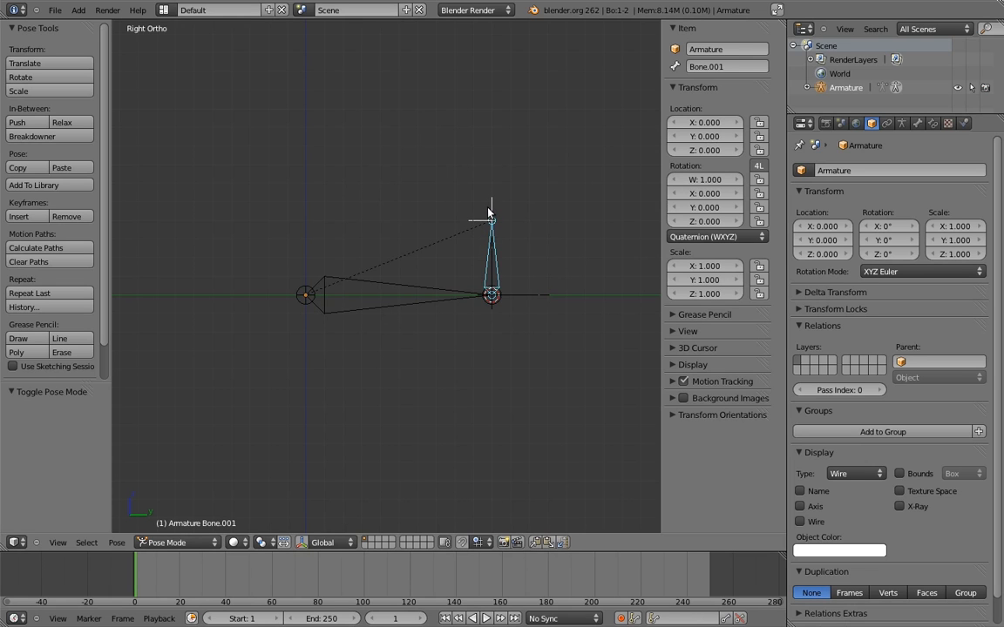
mouse_move(514, 188)
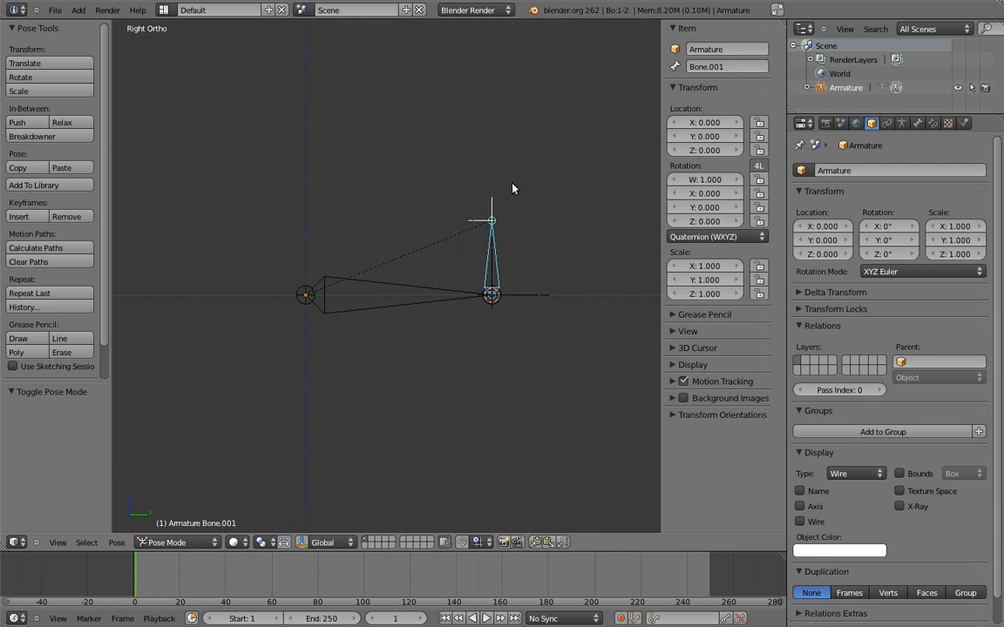
Duplicate Bone.001 as Bone.002 moved 0.3 along Y, then tilt it in Pose Mode
click(178, 542)
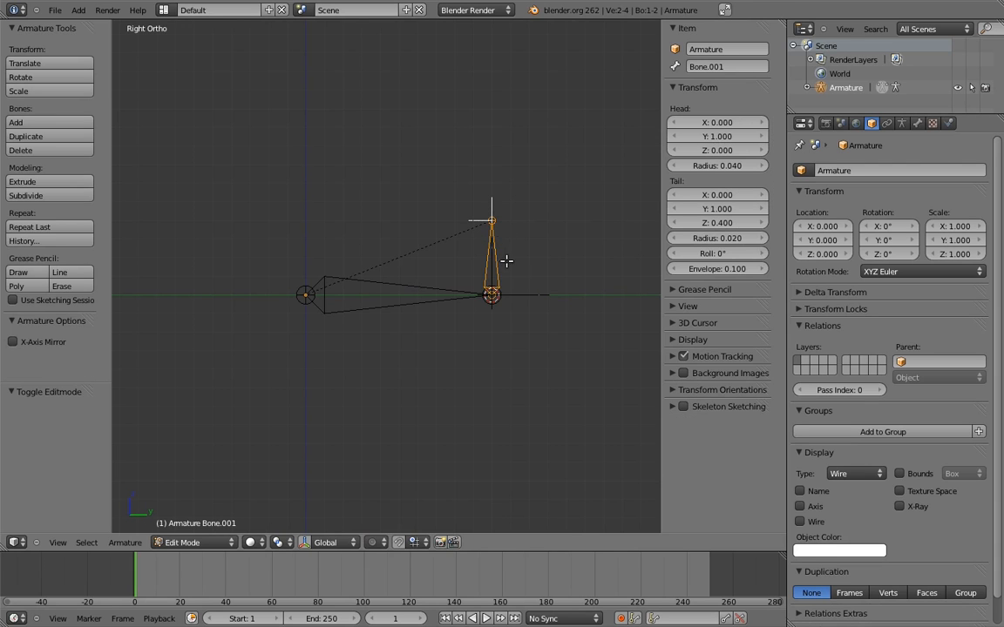
click(25, 136)
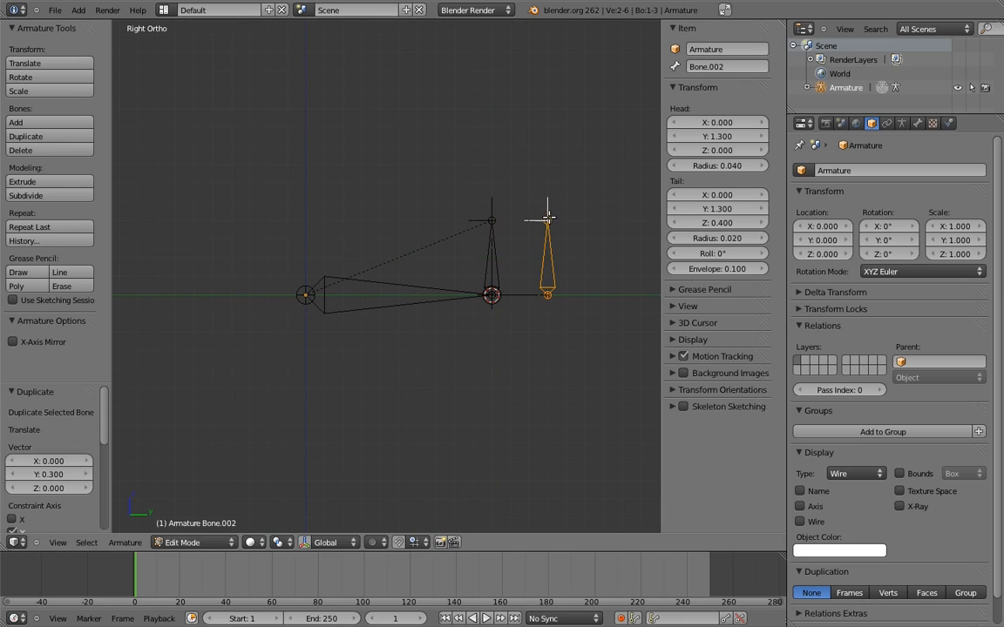
click(183, 542)
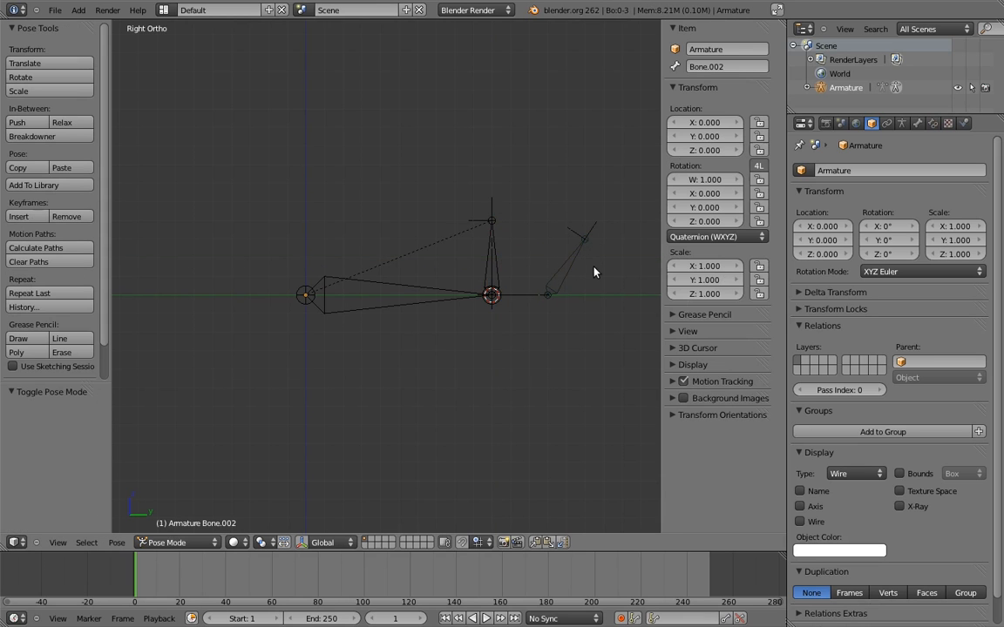
mouse_move(396, 305)
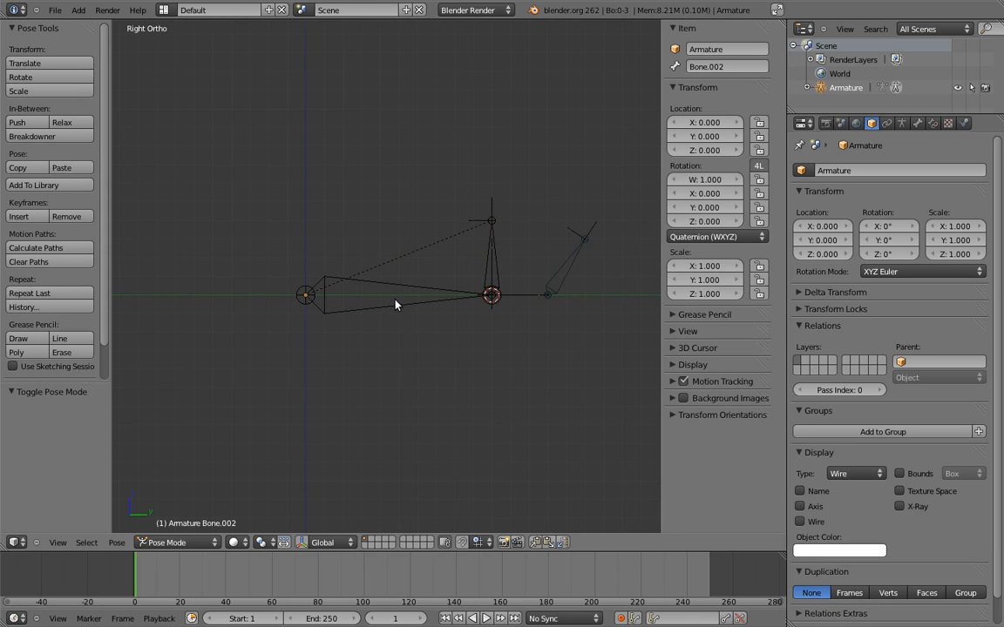
mouse_move(398, 299)
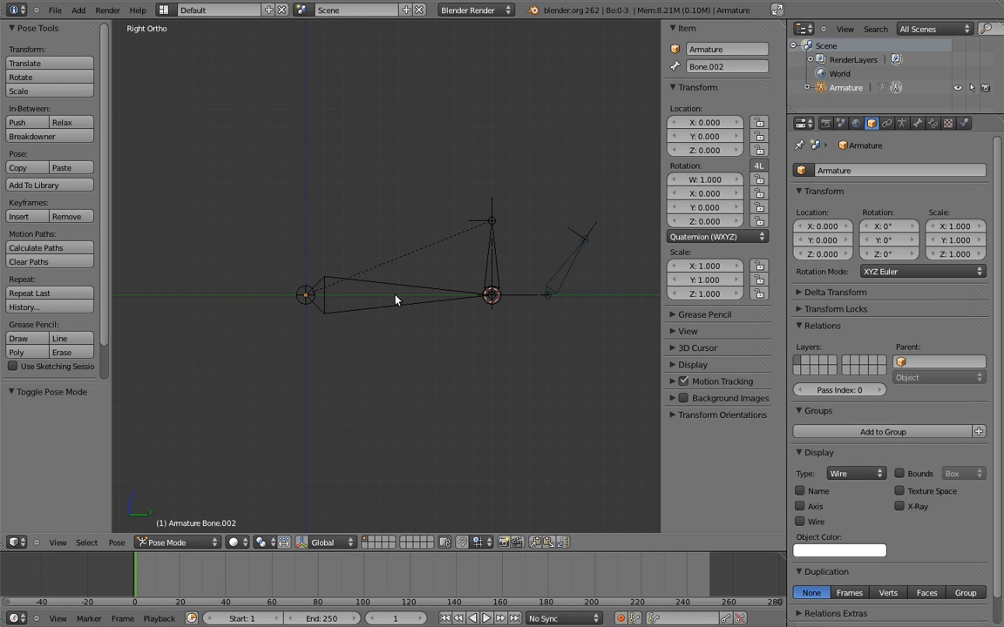
mouse_move(586, 242)
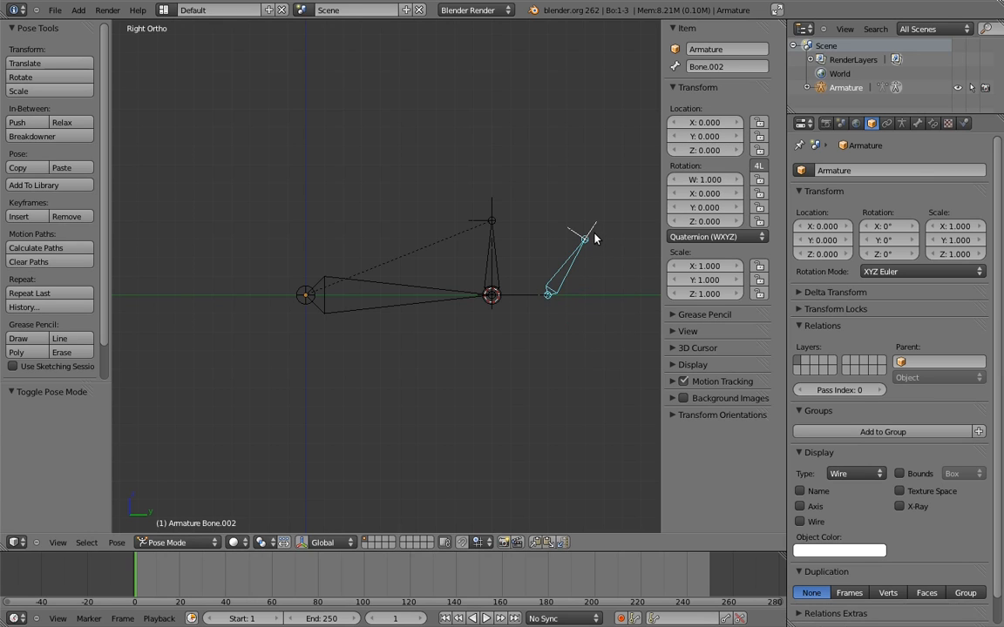
mouse_move(582, 254)
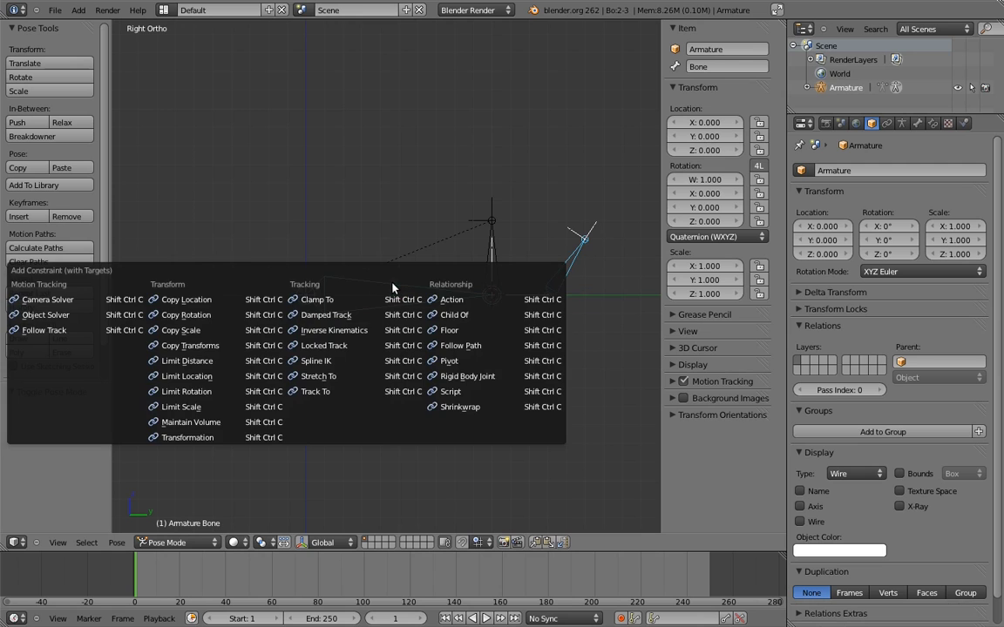
Add a Copy Rotation constraint on Bone targeting Bone.002 and view it in Bone Constraints
click(185, 313)
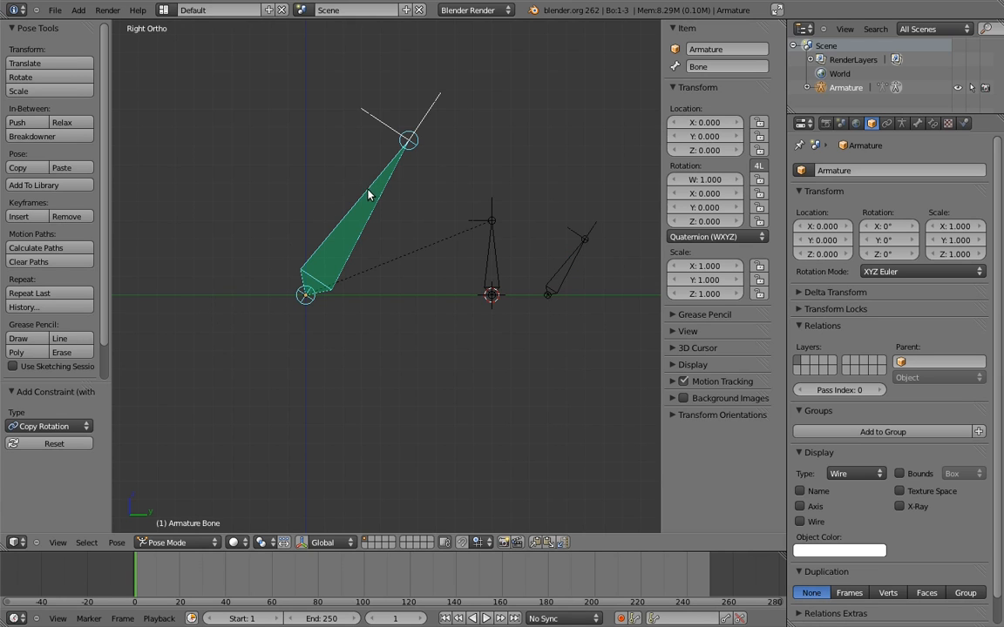
click(932, 122)
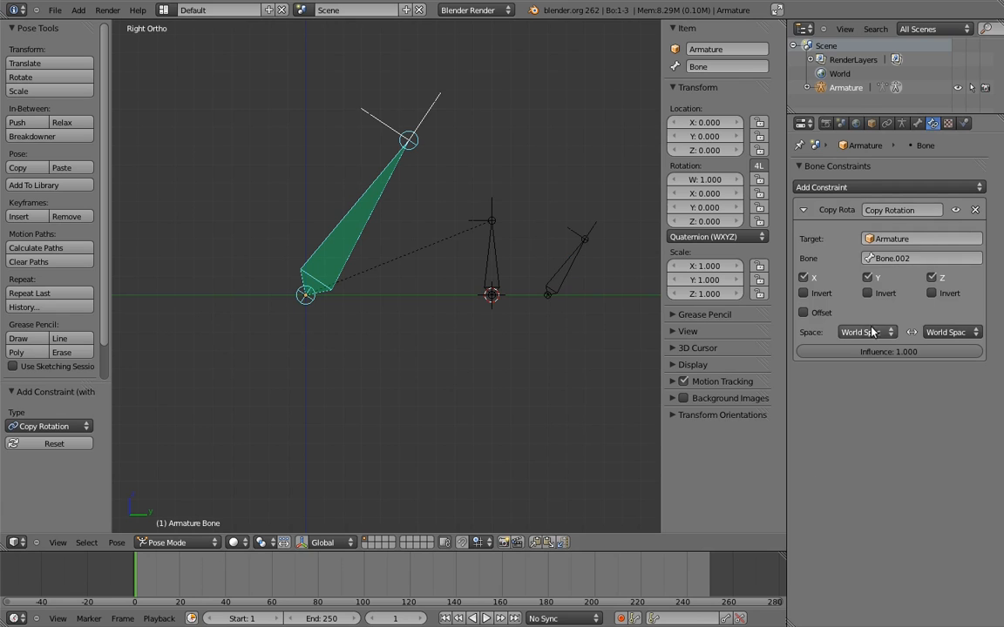
click(863, 331)
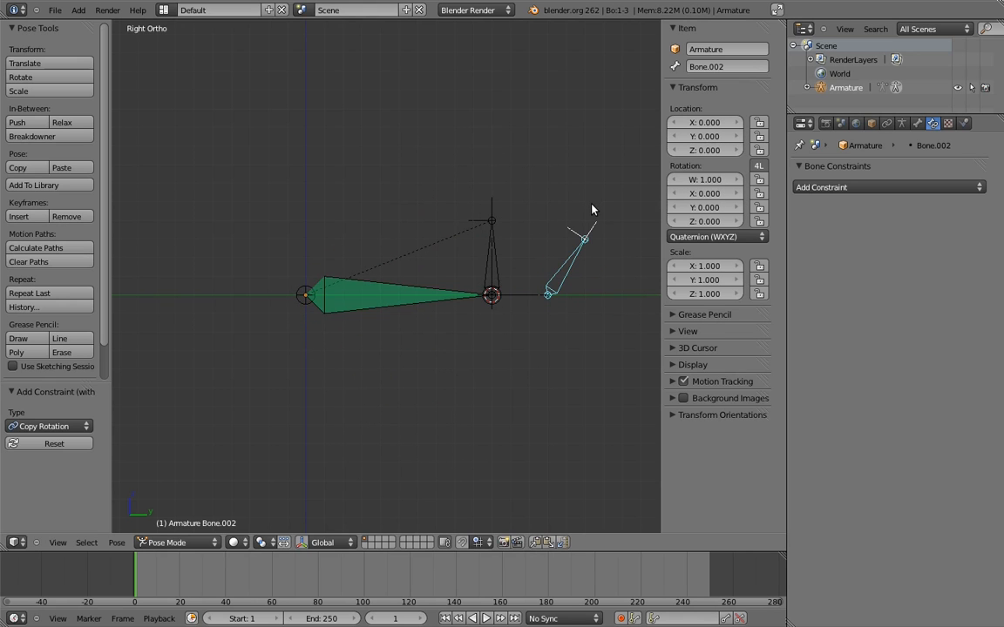
mouse_move(591, 214)
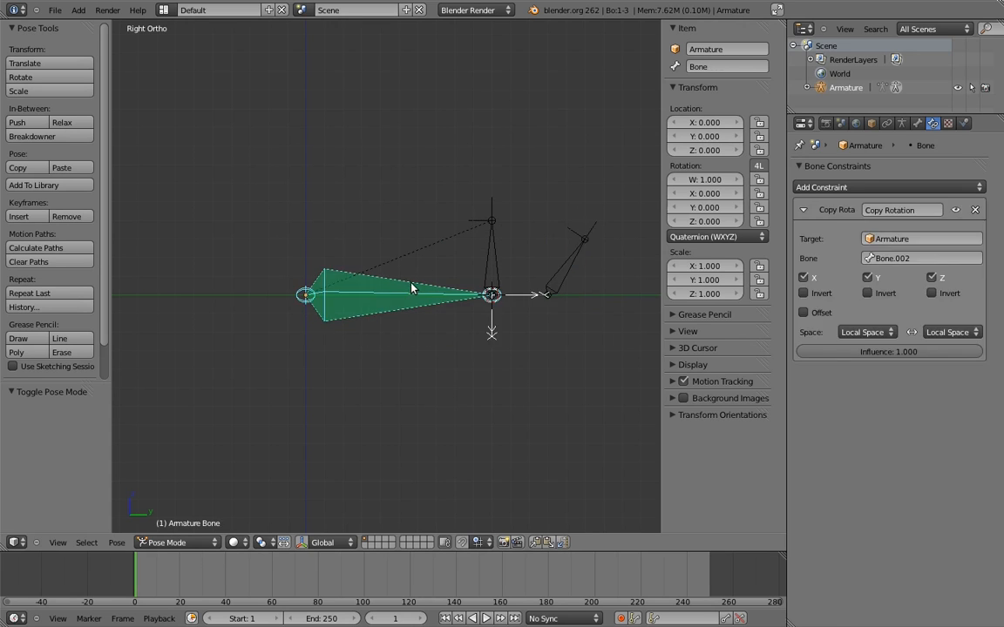
Set Bone's Copy Rotation to Local Space for both target Bone.002 and owner
click(166, 542)
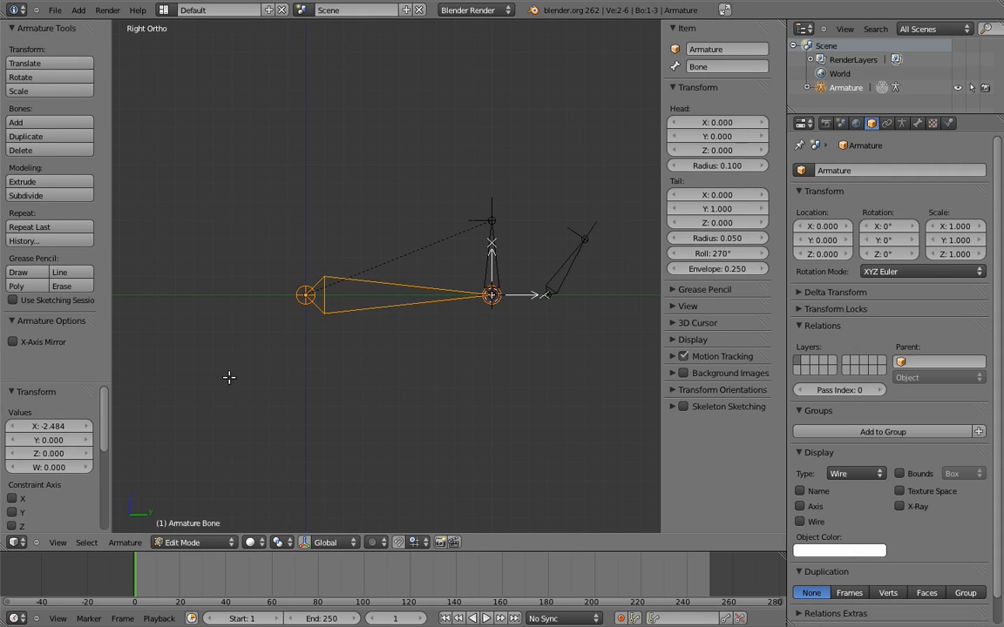
click(183, 542)
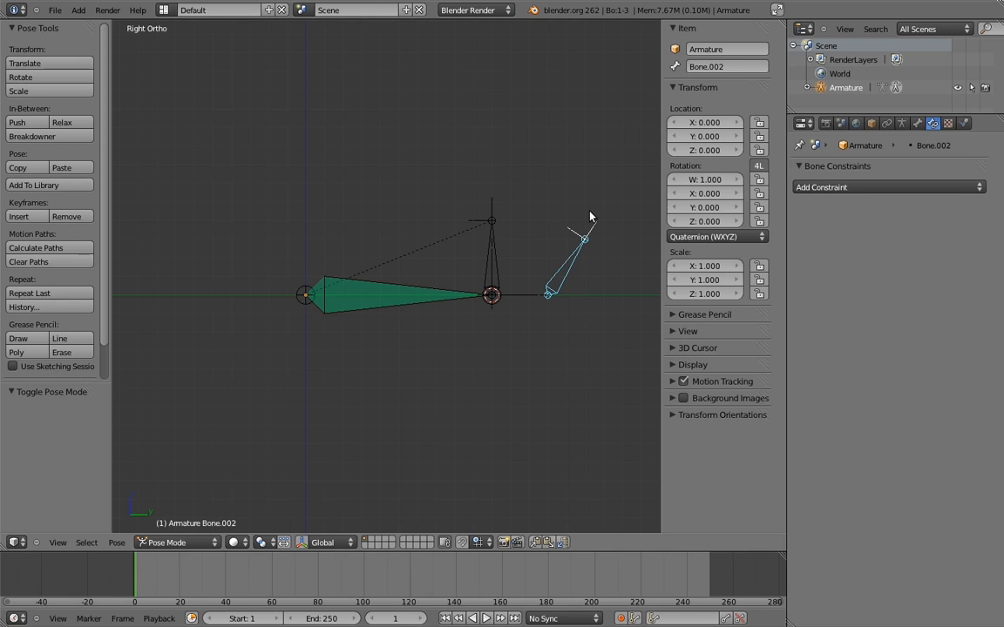
mouse_move(558, 188)
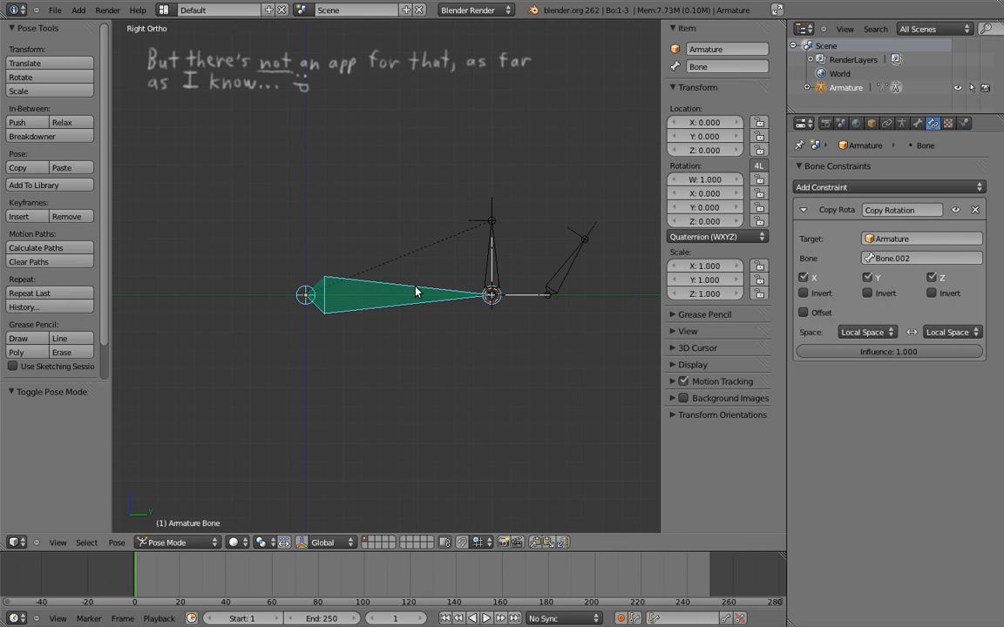
Add a Limit Rotation constraint on Bone below Copy Rotation, converting in Local Space
click(887, 187)
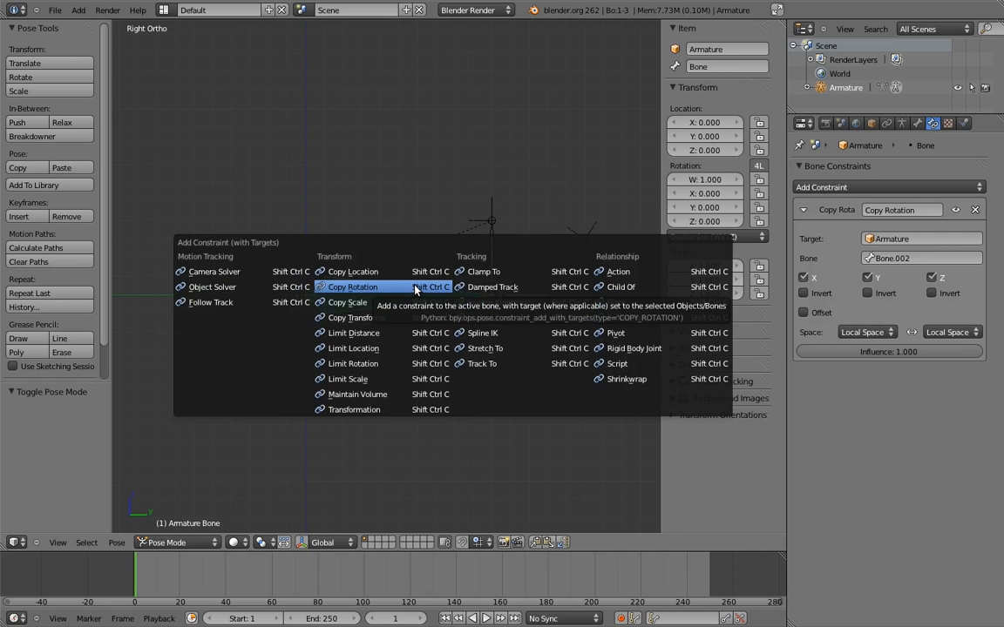
mouse_move(352, 364)
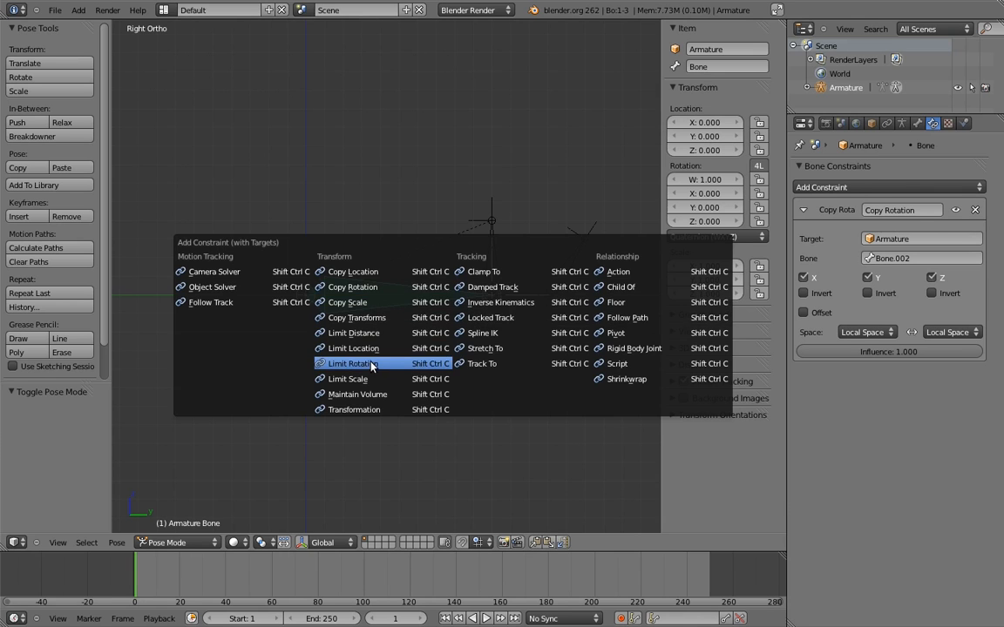
click(352, 364)
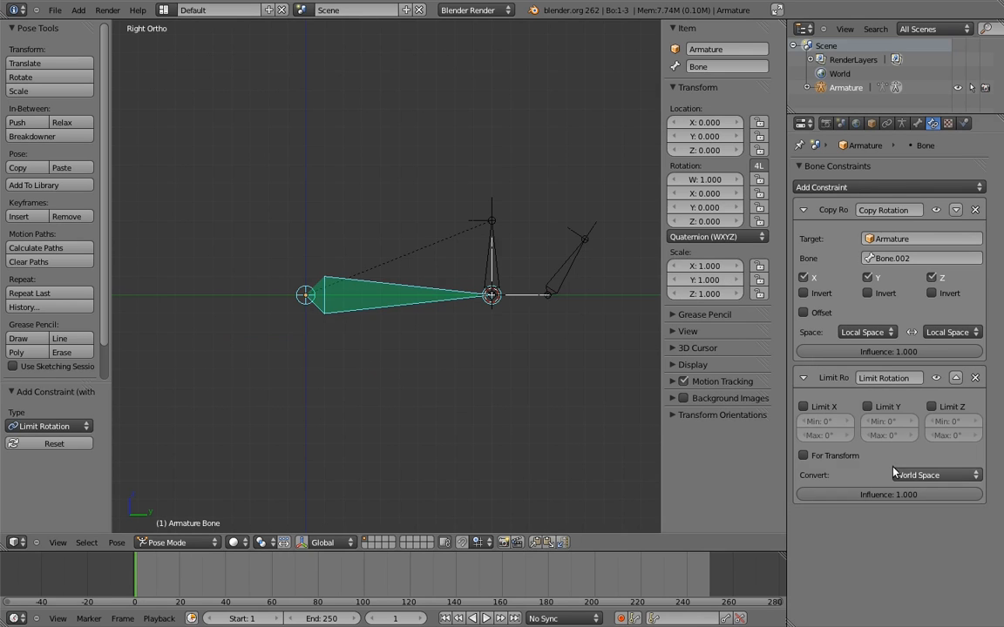
click(938, 474)
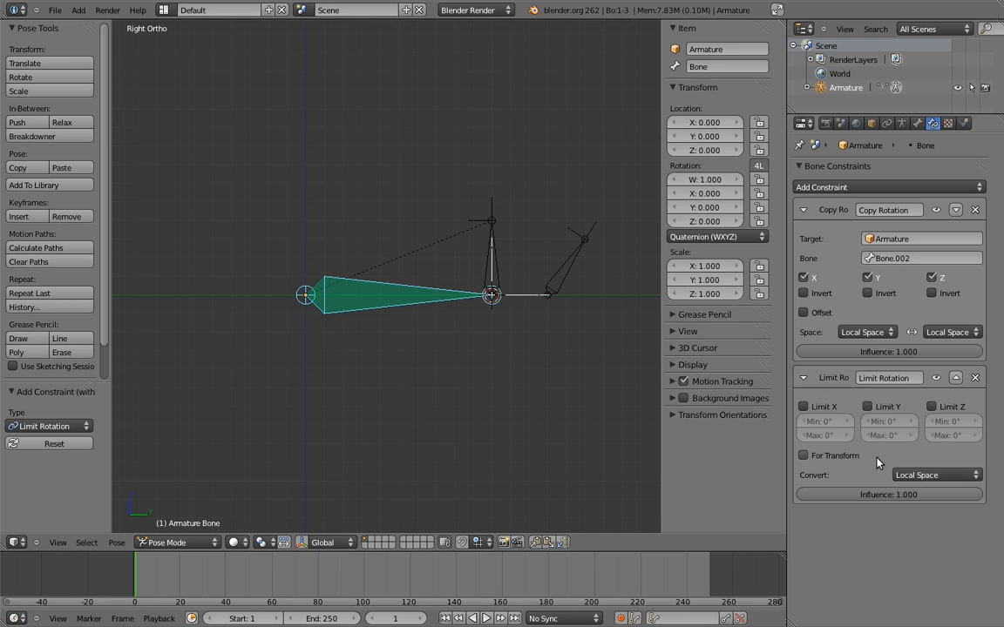
mouse_move(879, 462)
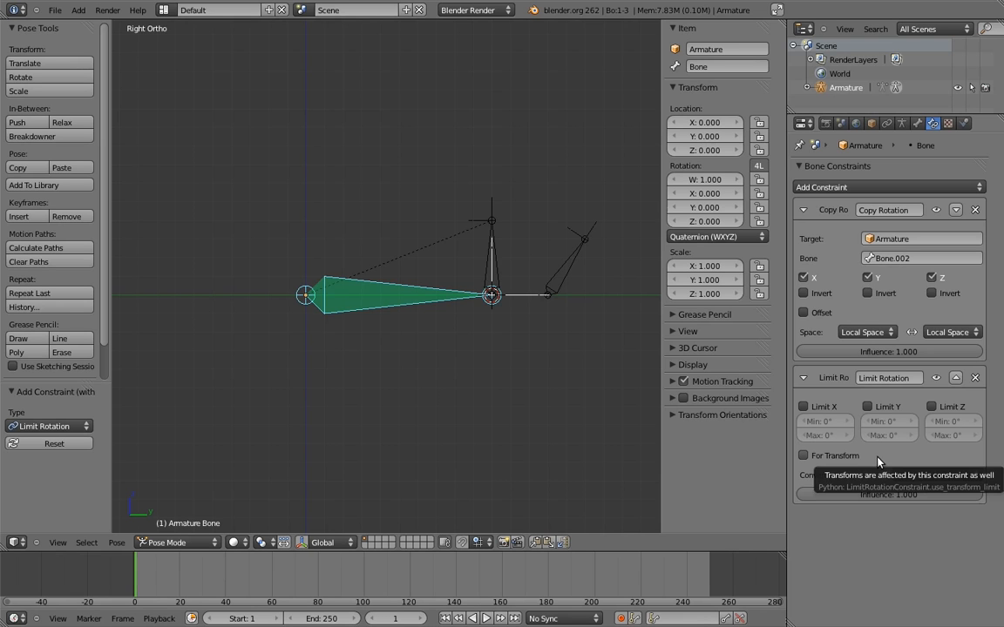
Limit Bone's X rotation from 0° to 170° and rotate it to test
click(802, 406)
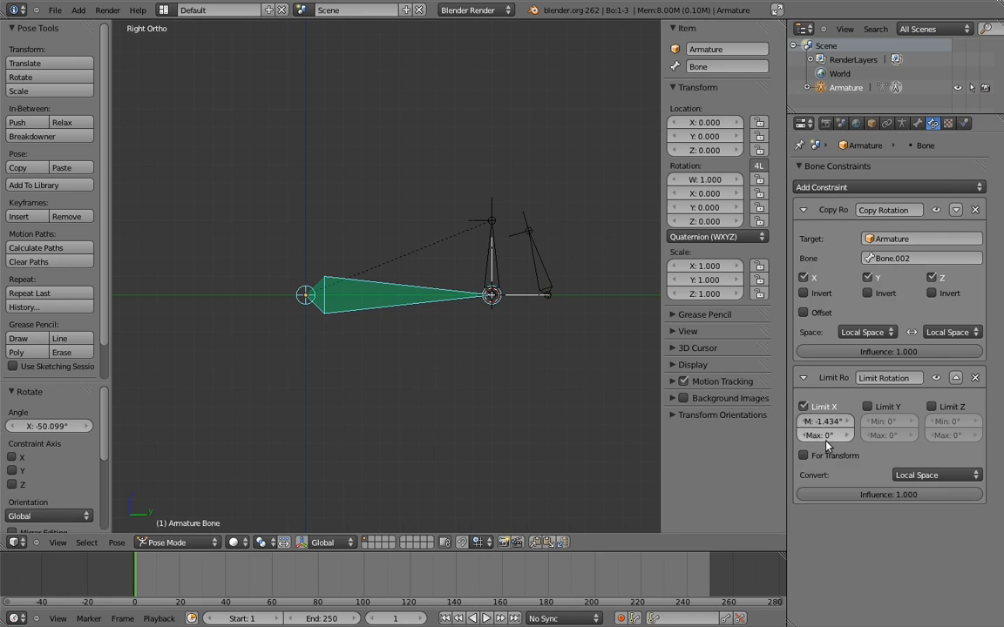
drag(823, 435, 811, 436)
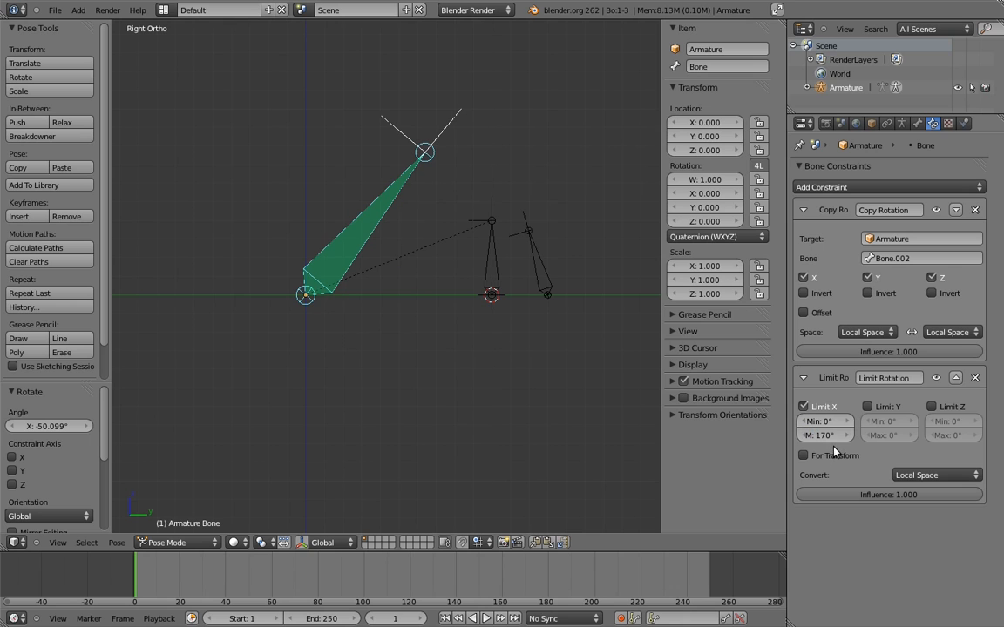
Give Bone.001 a Copy Rotation constraint targeting Bone.002 with both spaces Local
click(527, 230)
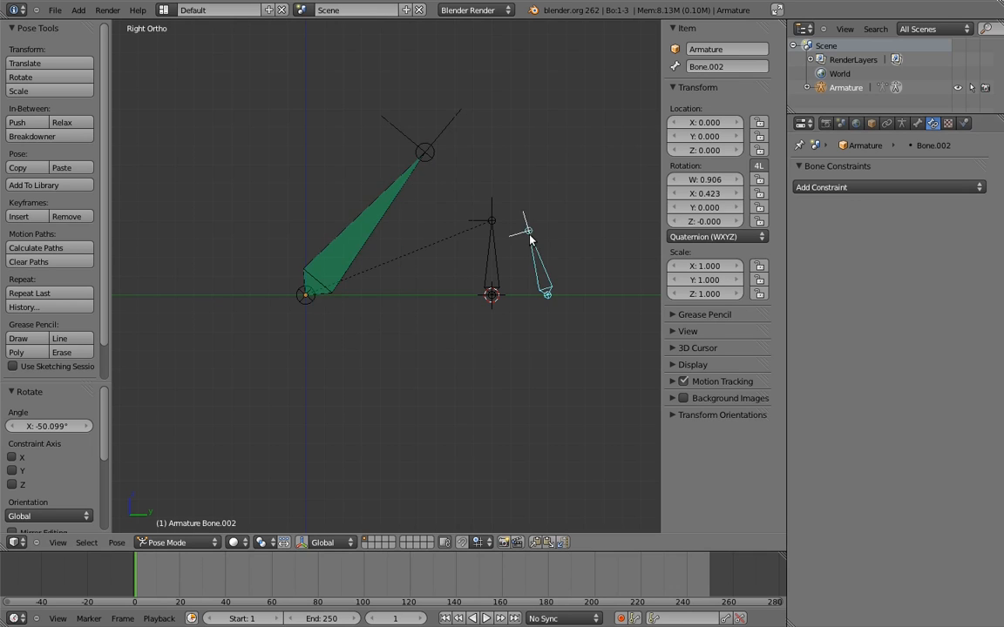
mouse_move(526, 174)
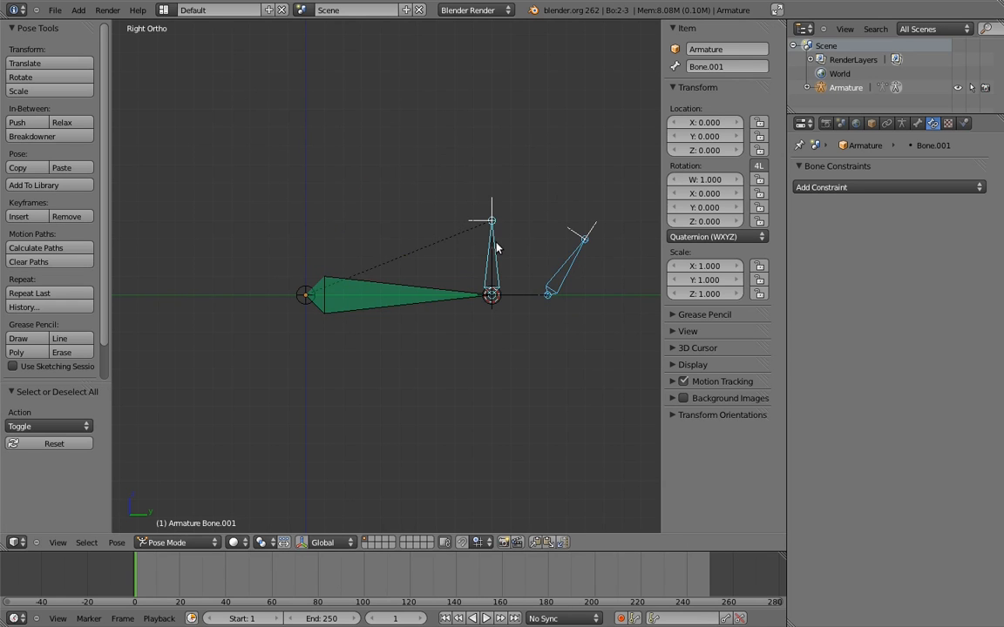
click(888, 187)
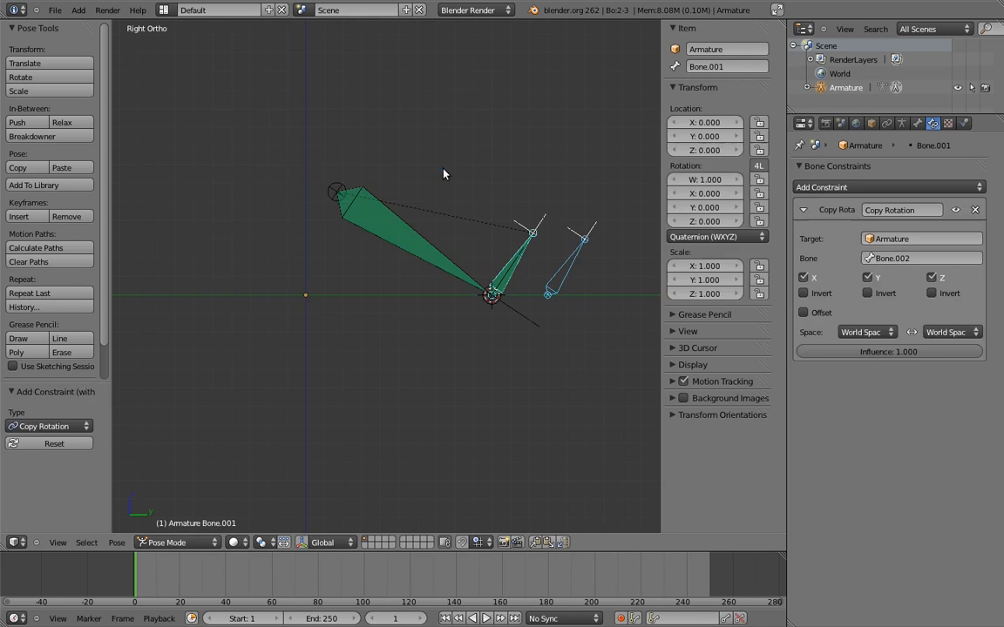
click(863, 332)
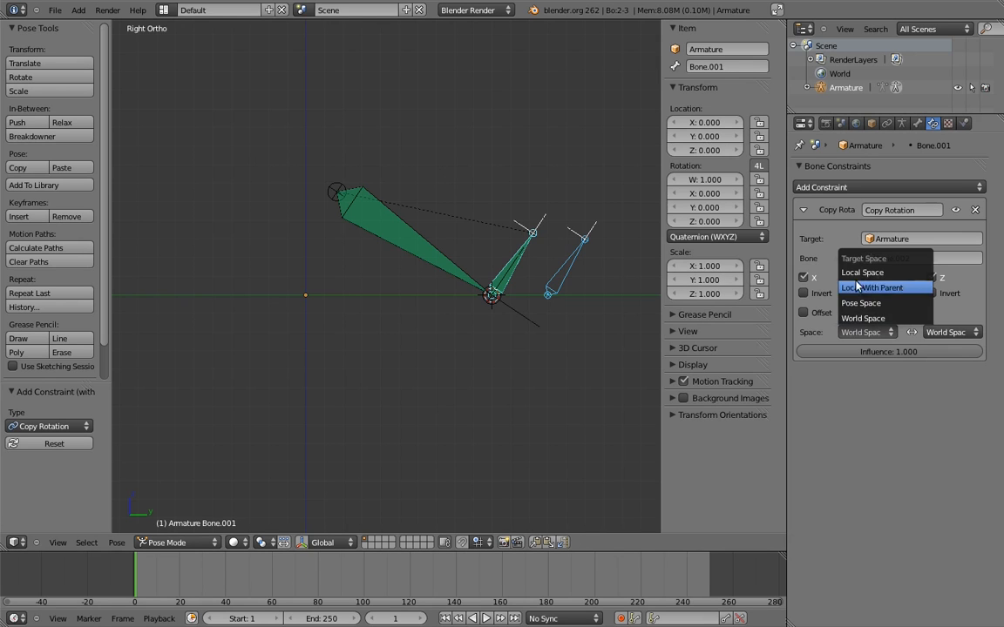
click(886, 288)
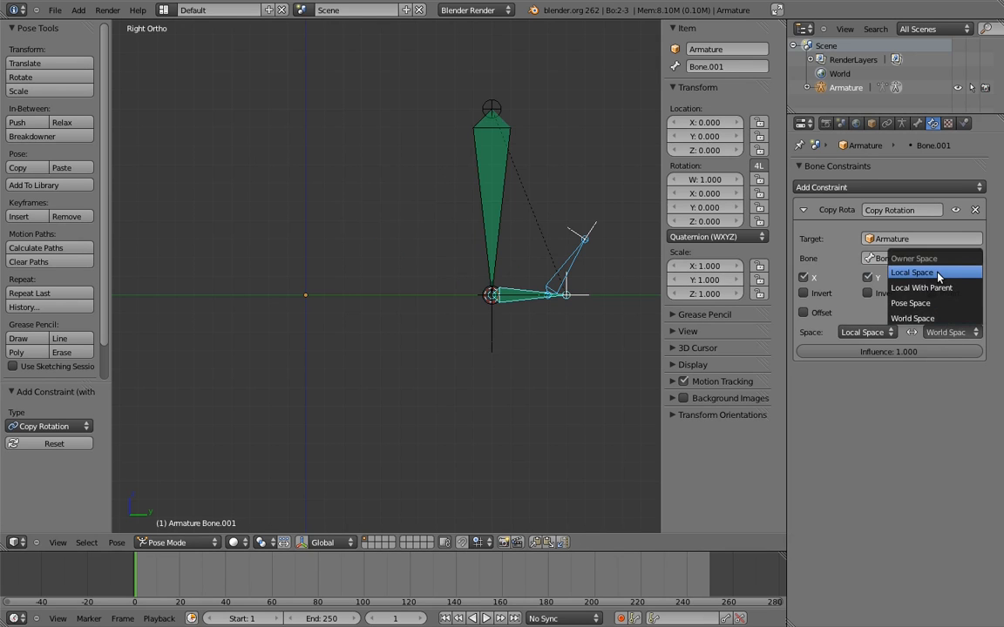
click(920, 258)
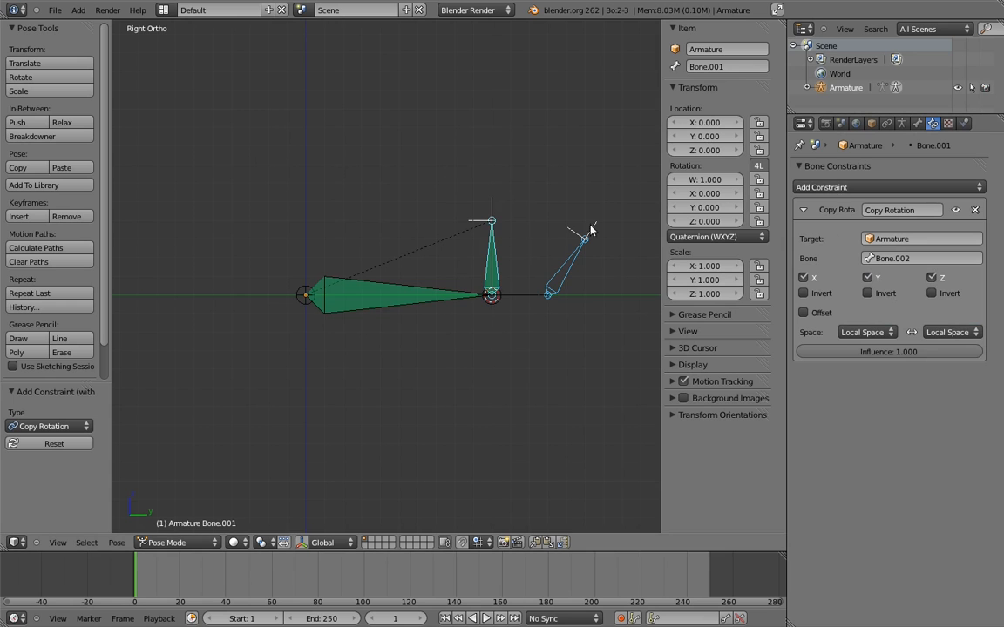
Add a Limit Rotation on Bone.001 in Local Space with Limit X enabled
click(887, 186)
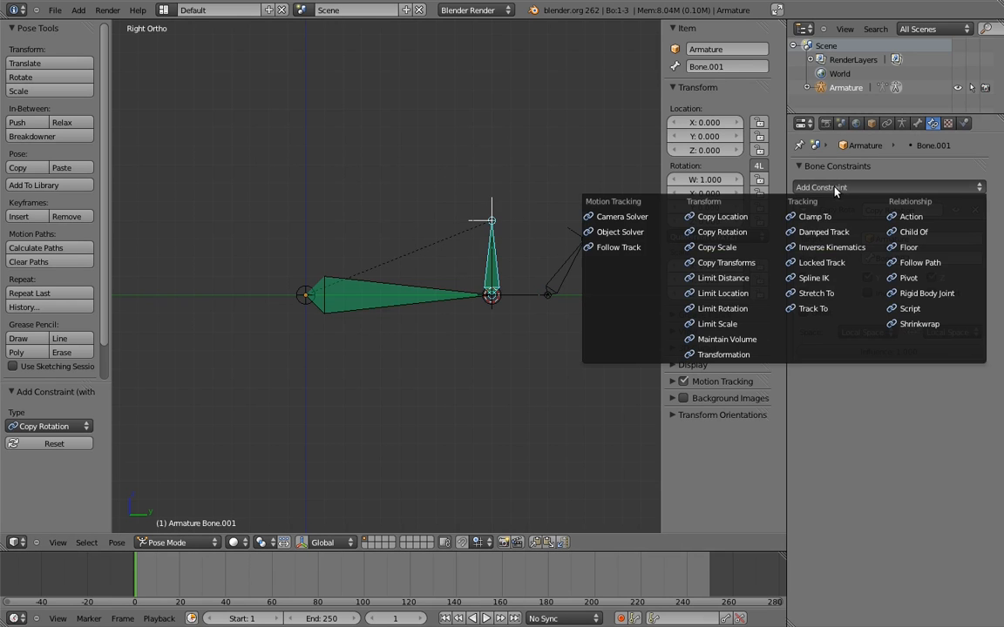
click(722, 307)
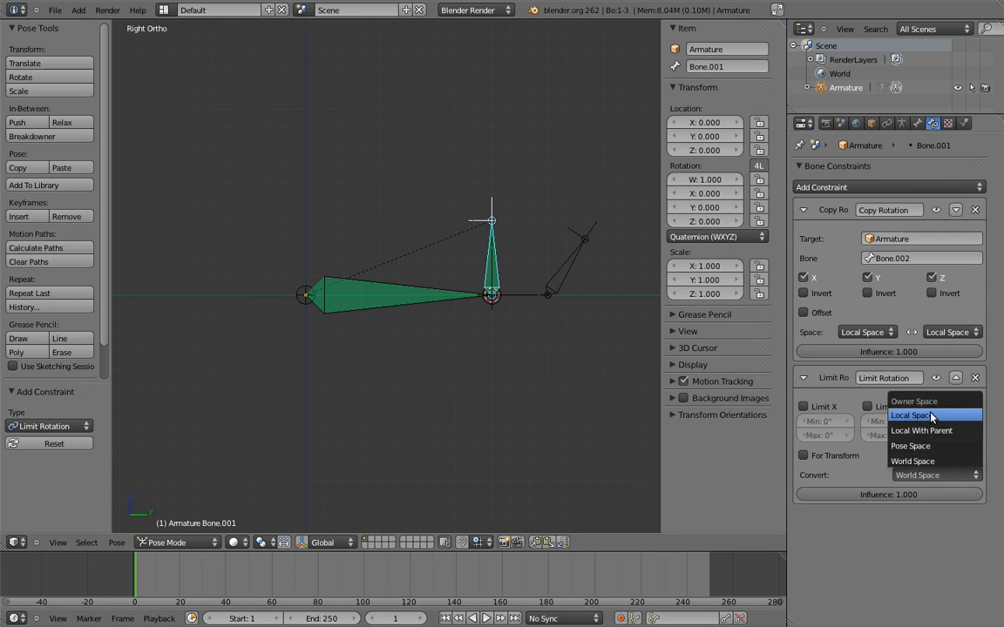
click(910, 414)
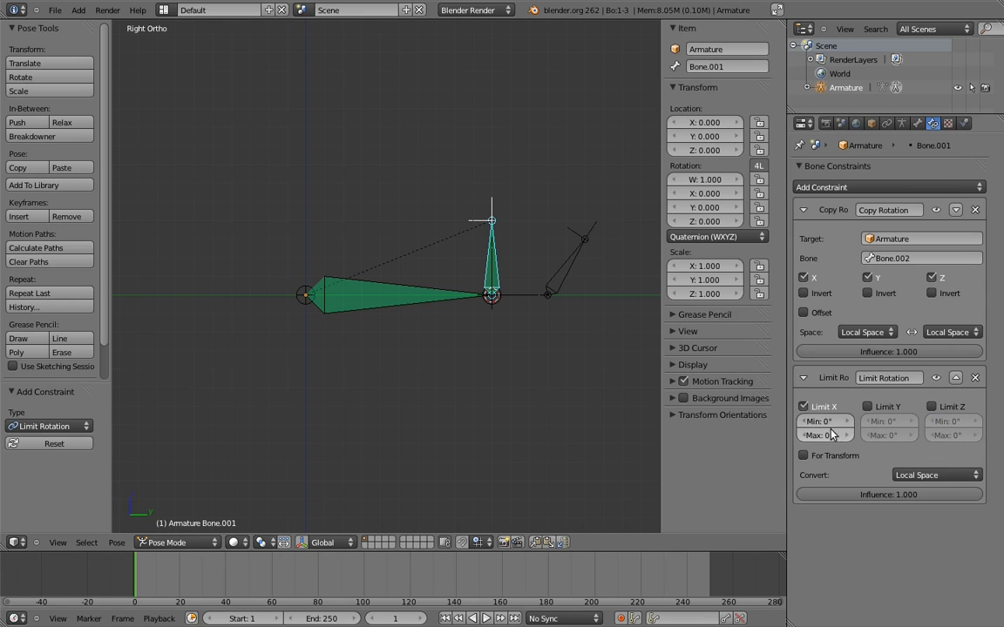
click(818, 422)
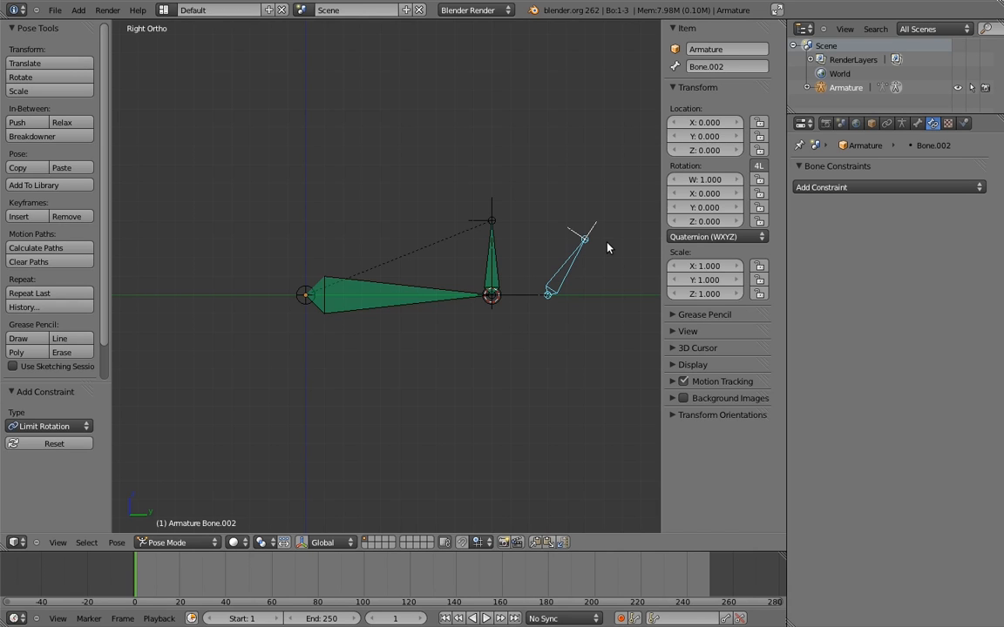
Rotate Bone.002 to test the heel-toe rocker, then reset the pose to rest
click(491, 262)
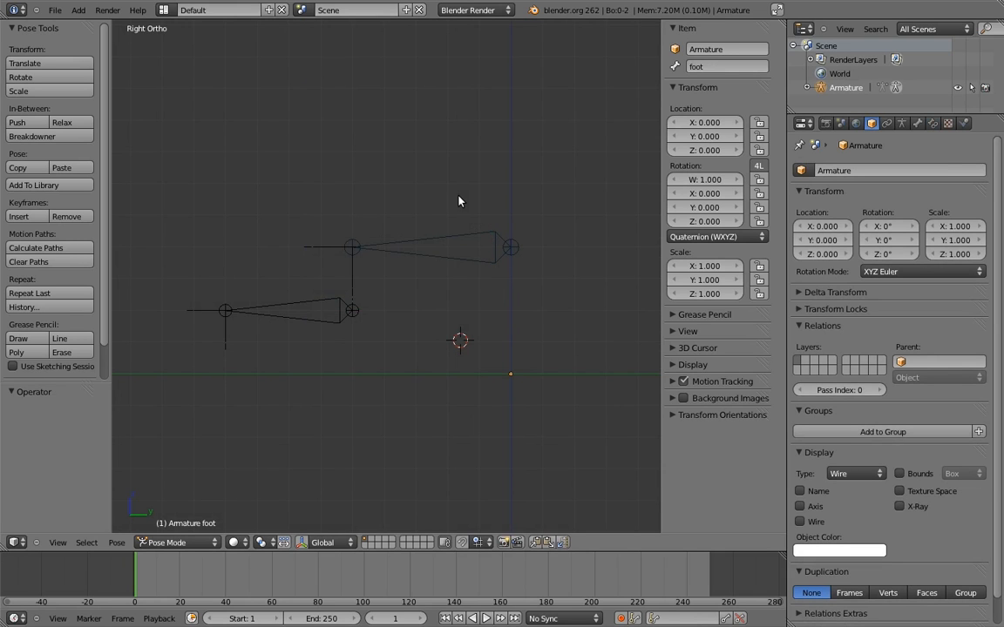
Select the MCH-foot bone above the foot bone in Pose Mode
click(410, 248)
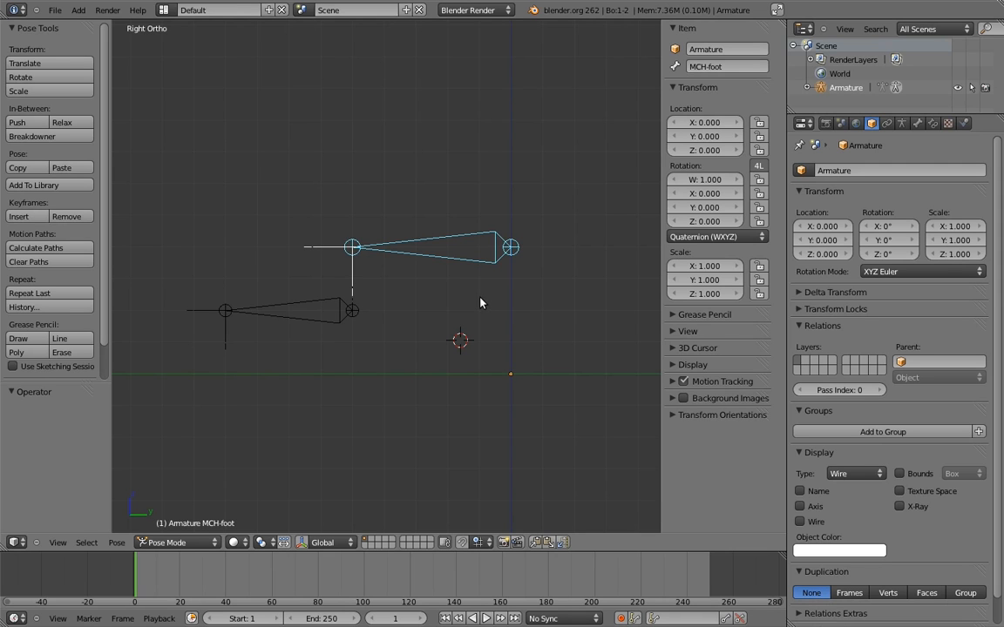
mouse_move(585, 375)
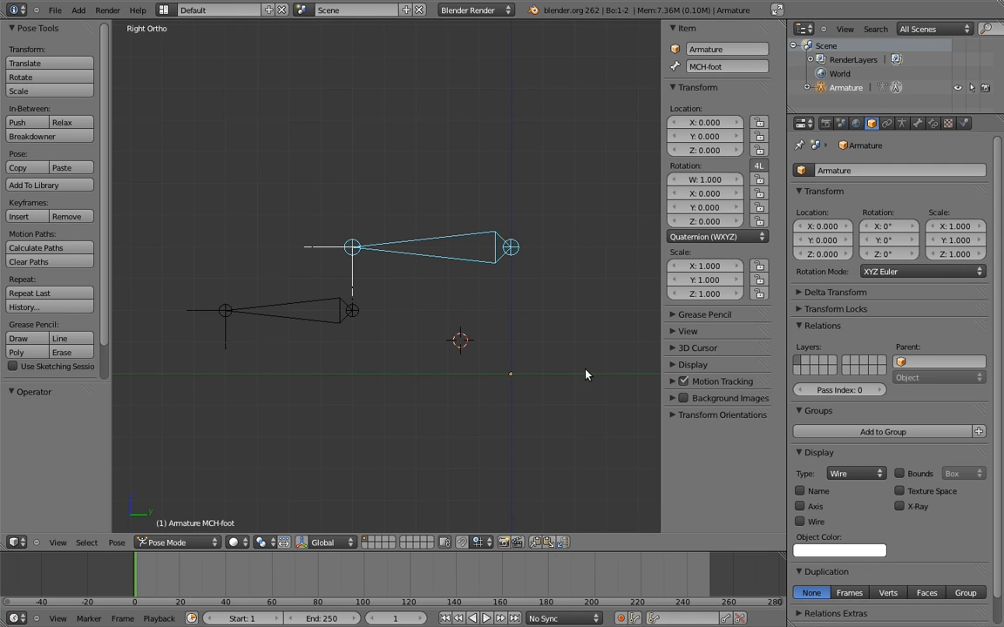
mouse_move(579, 383)
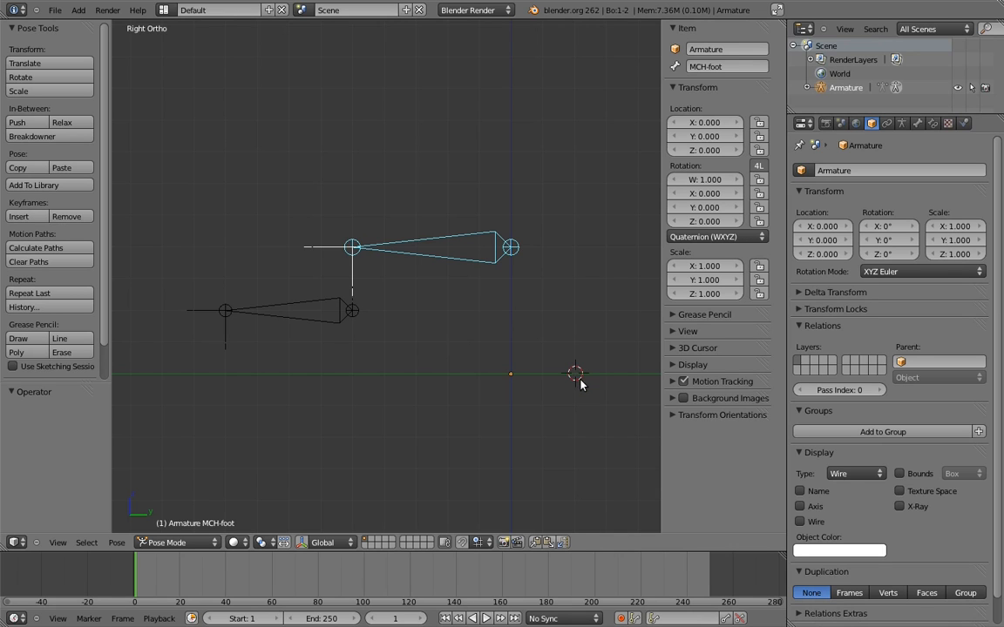
mouse_move(574, 380)
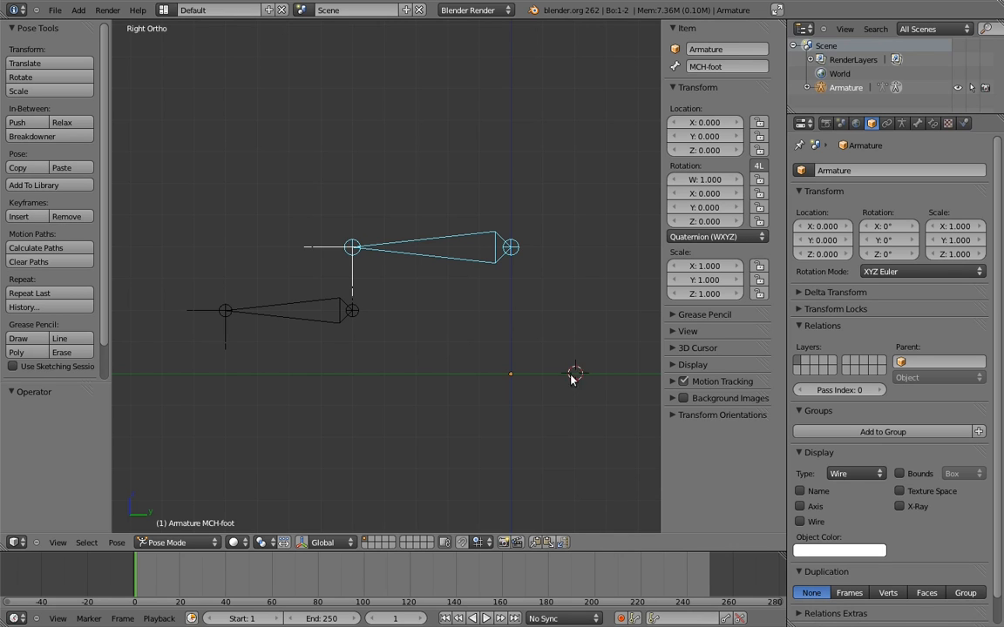
mouse_move(352, 315)
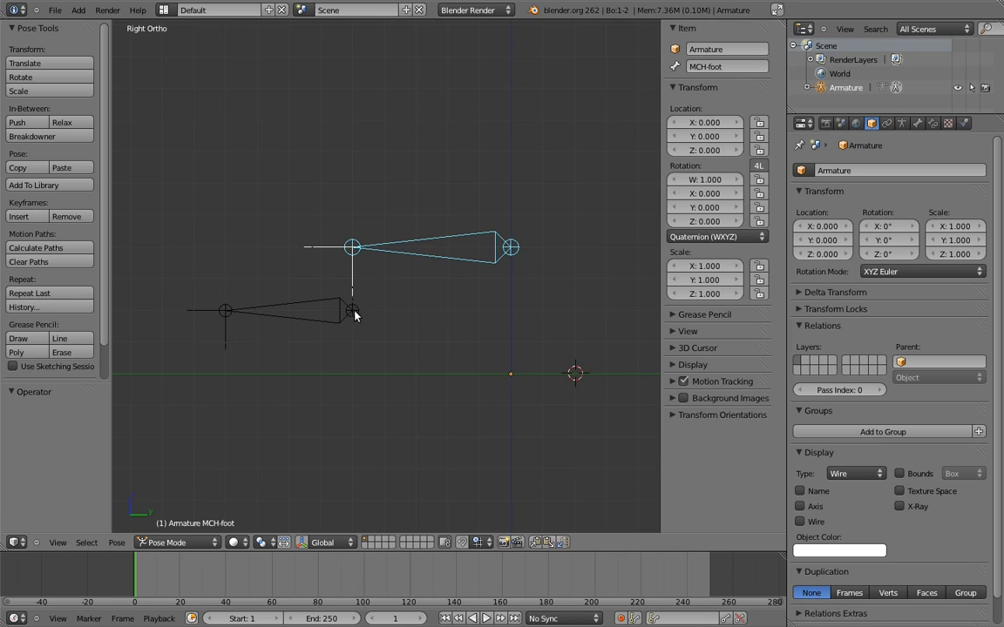
mouse_move(350, 314)
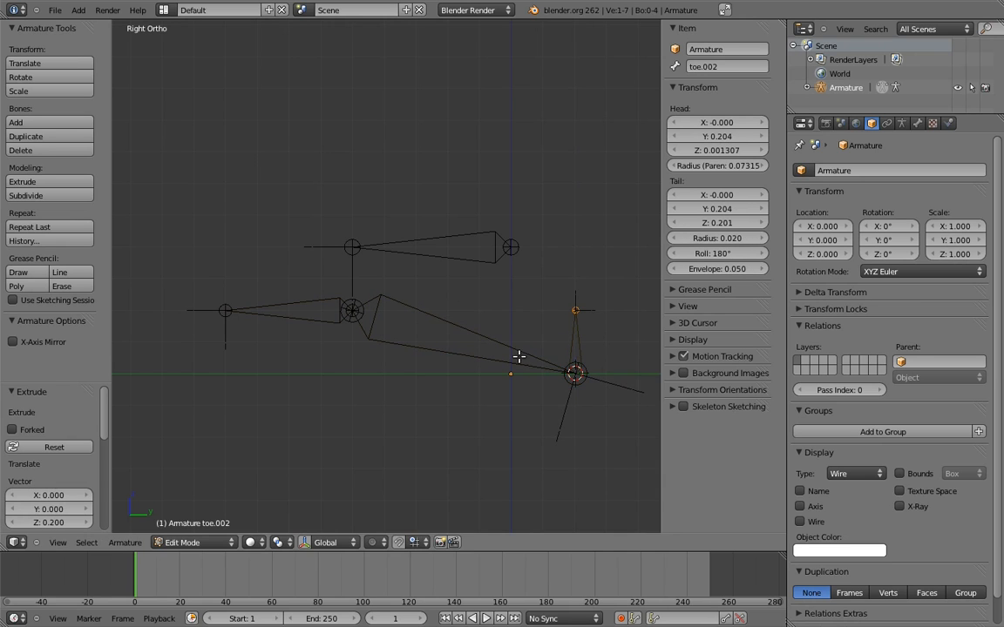
Switch the armature into Pose Mode to test-move the new toe.002 rocker bone
key(ctrl+p)
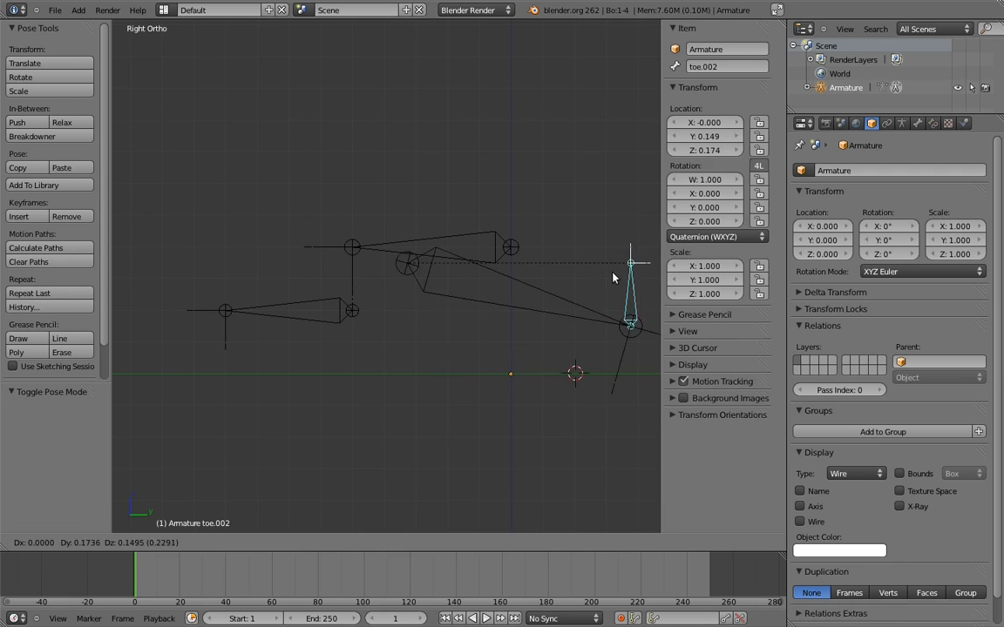
key(Tab)
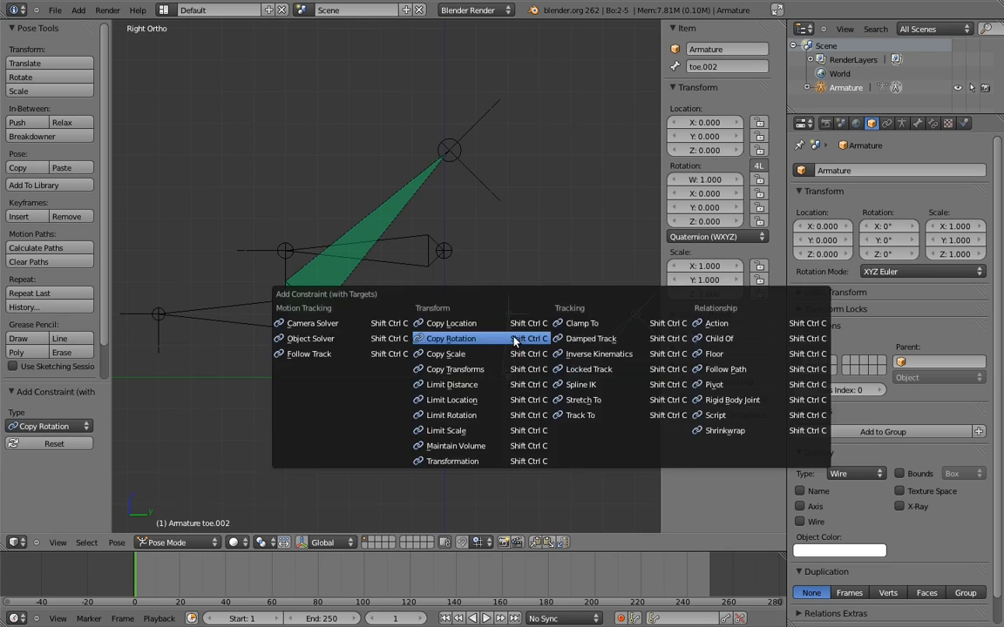
Make toe.001 copy toe.003's rotation in local space with a local-space Limit Rotation
click(452, 338)
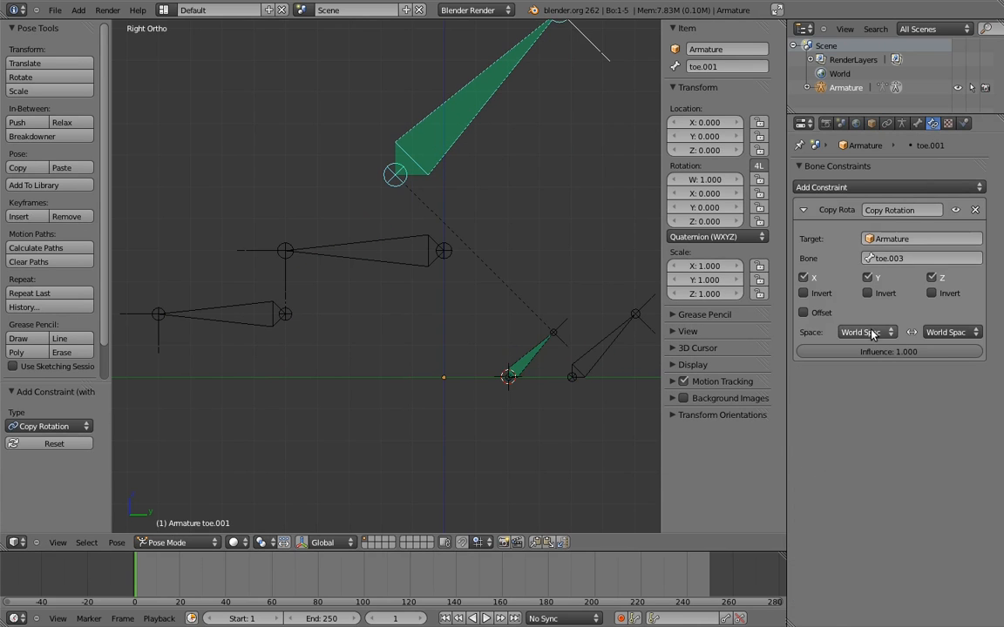
click(863, 331)
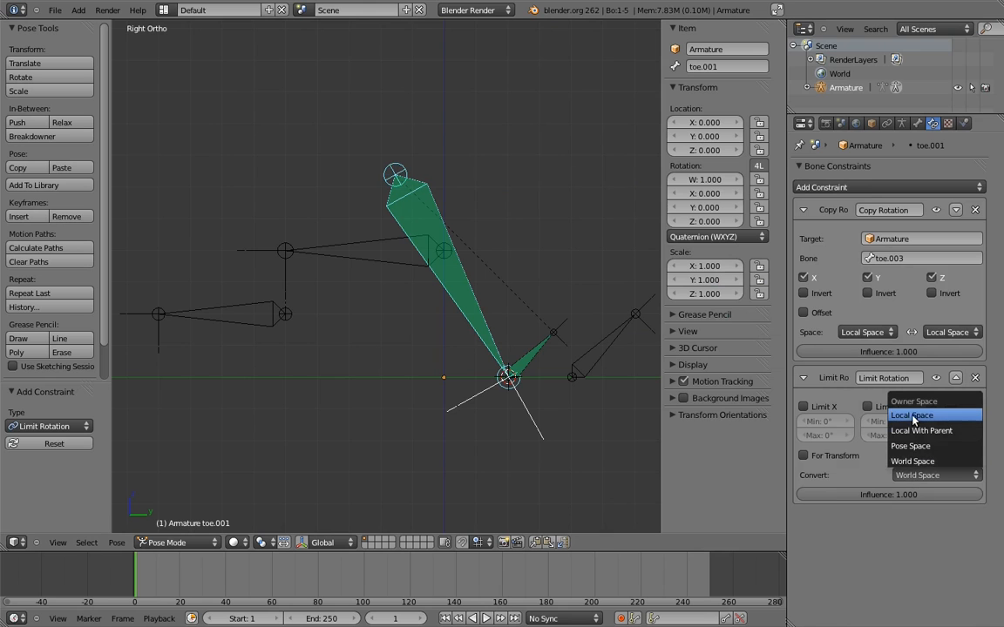
click(912, 415)
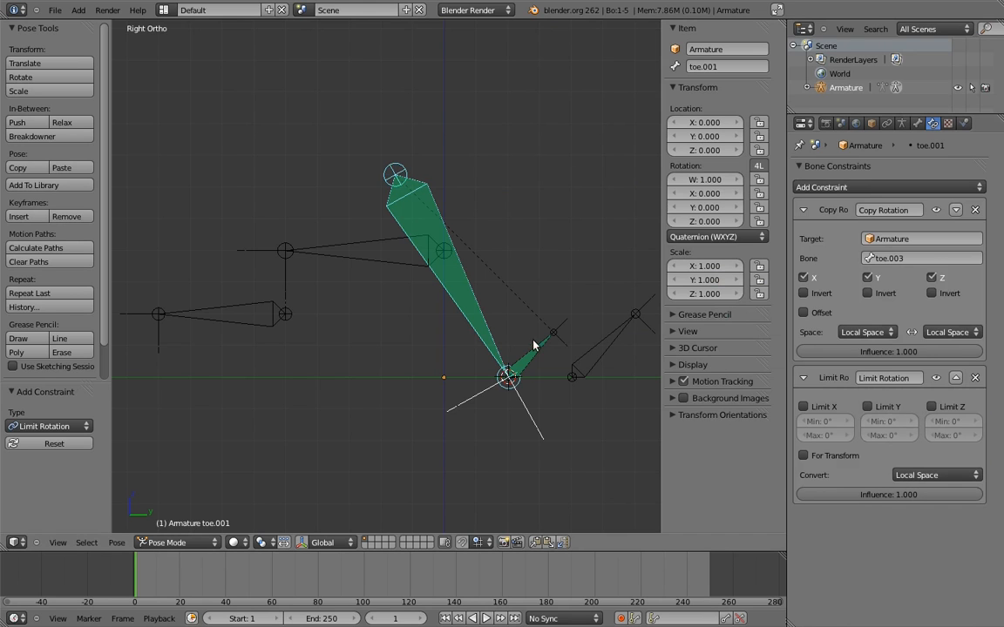
Make toe.002 copy toe.003's rotation in local space with a local-space Limit Rotation
click(863, 331)
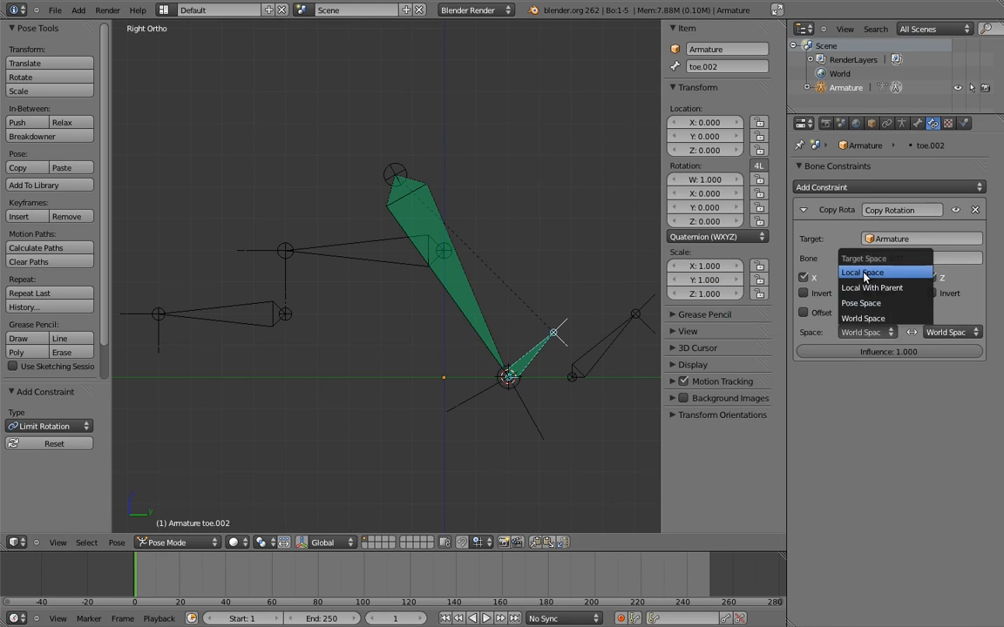
click(889, 258)
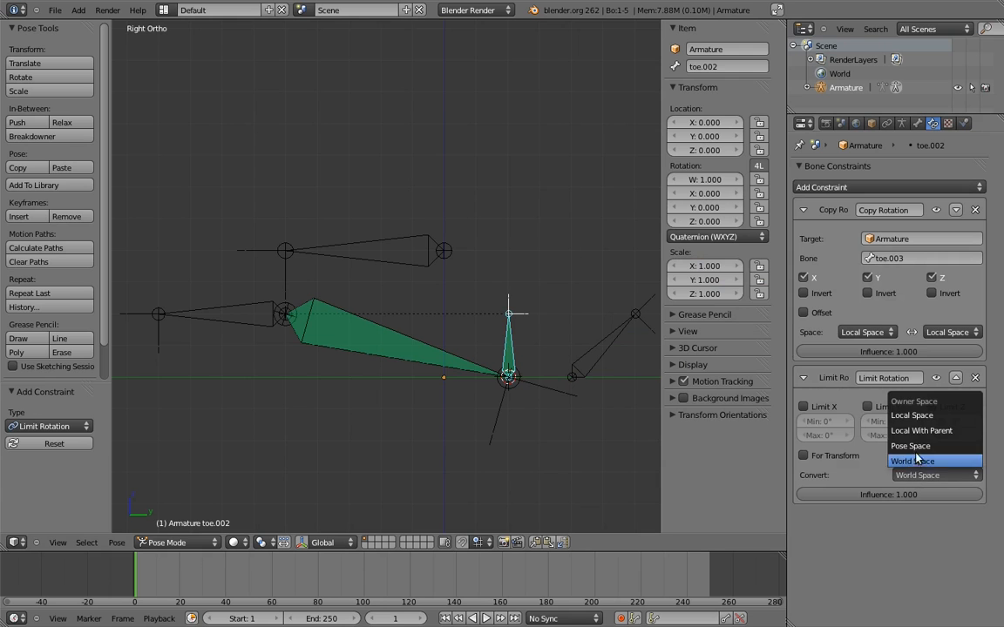
click(912, 415)
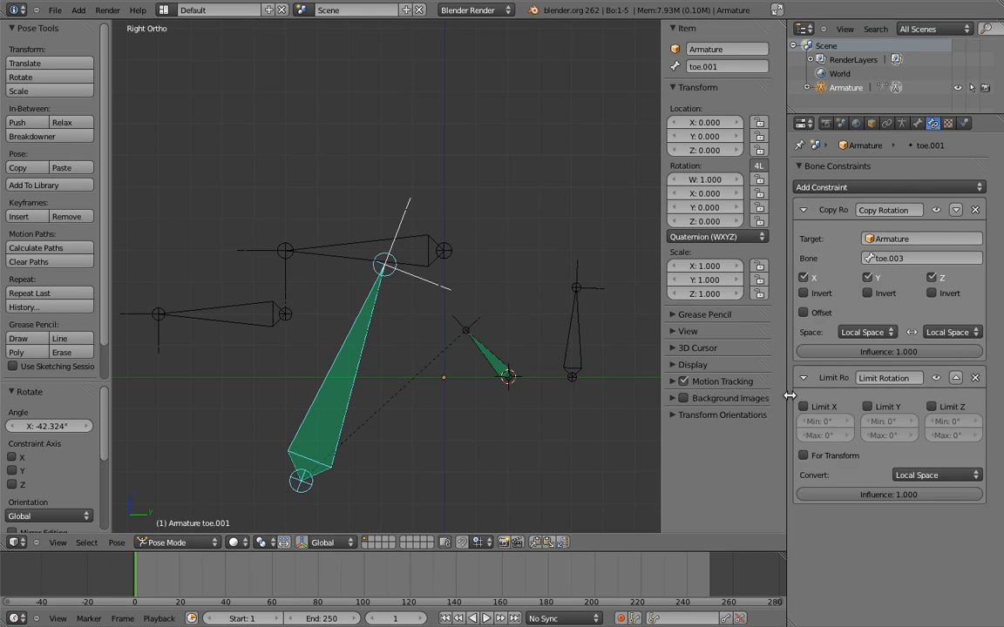
Enable Limit X on toe.001 and adjust its minimum X rotation, then move on to toe.002
click(803, 406)
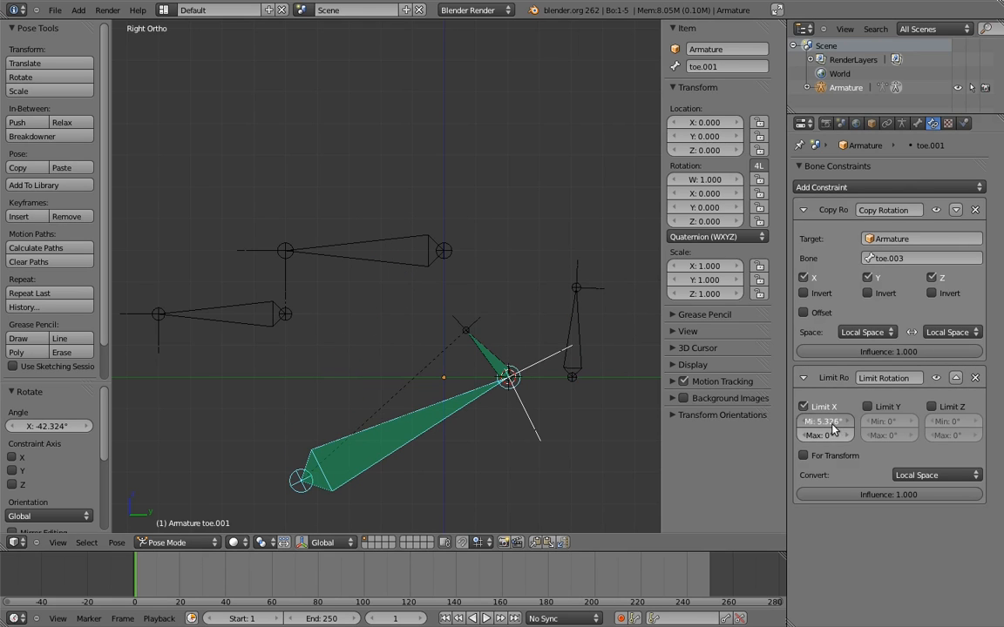
drag(823, 422, 833, 422)
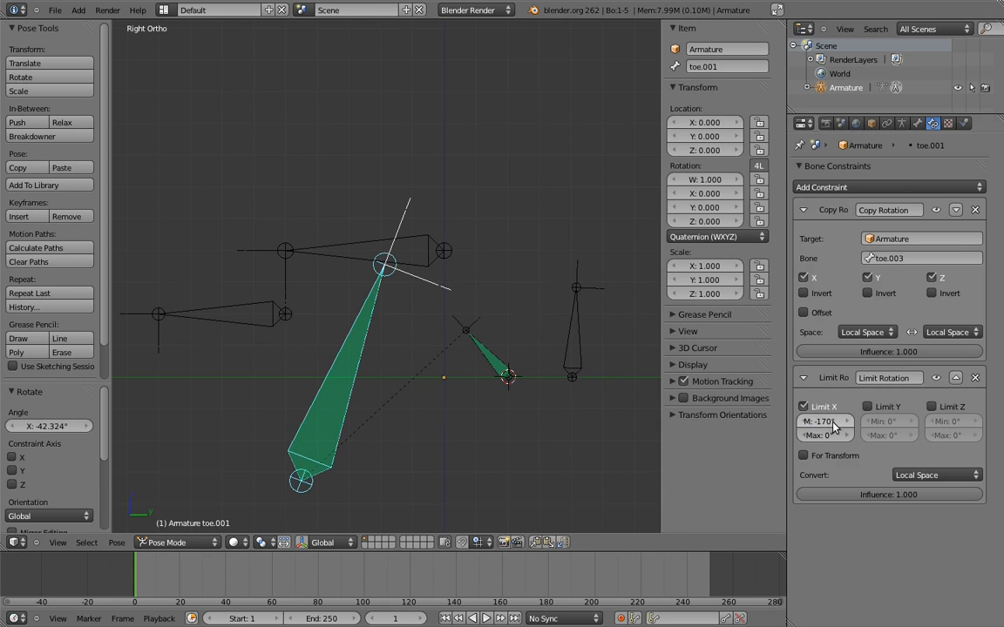
click(802, 407)
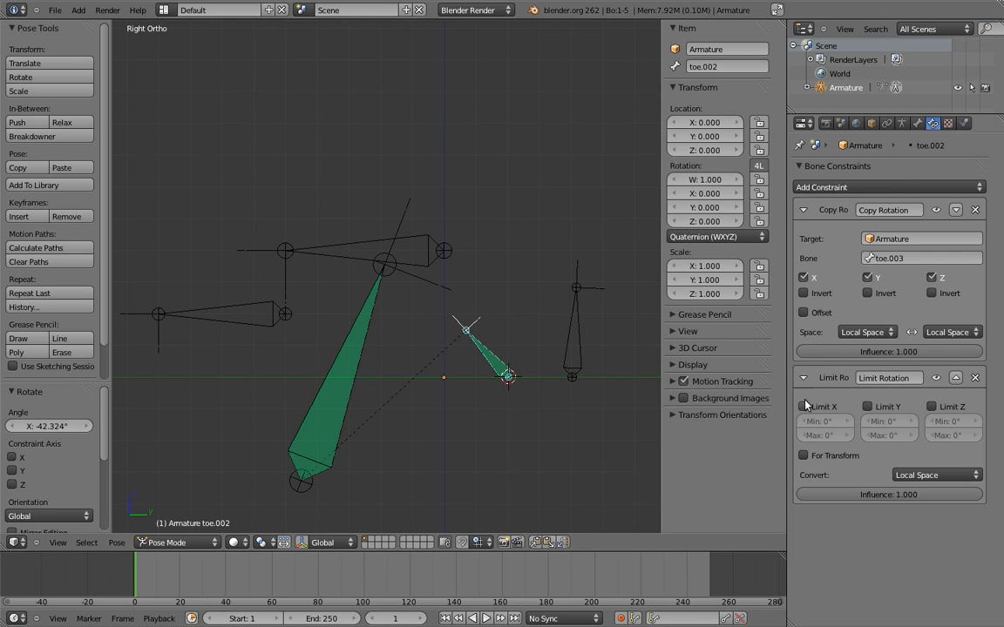
Rotate the toe.003 roll control so the heel and toe rocker bones tilt the foot
click(804, 406)
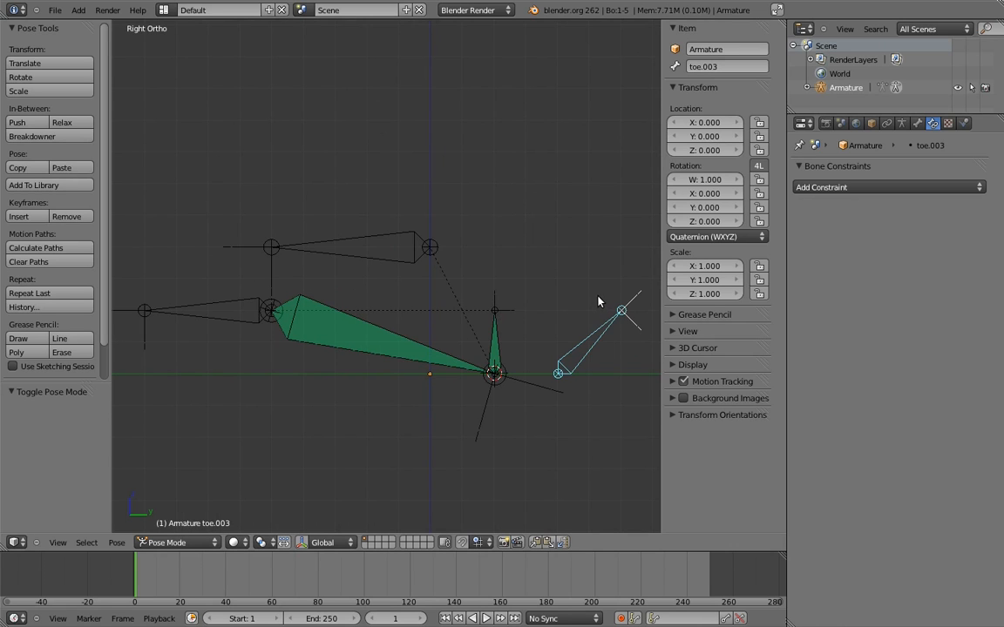
mouse_move(249, 303)
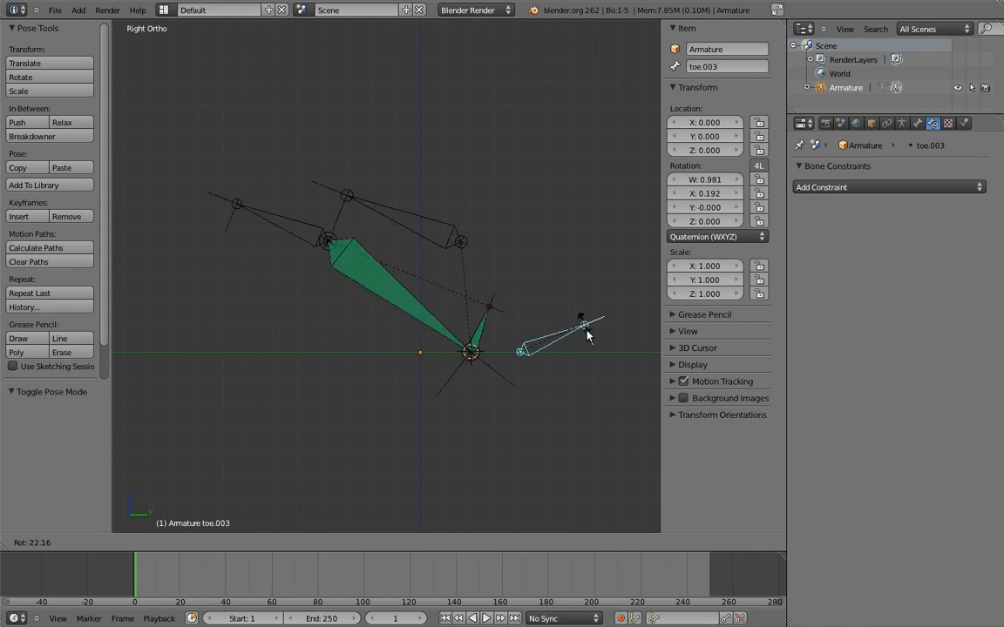
mouse_move(582, 310)
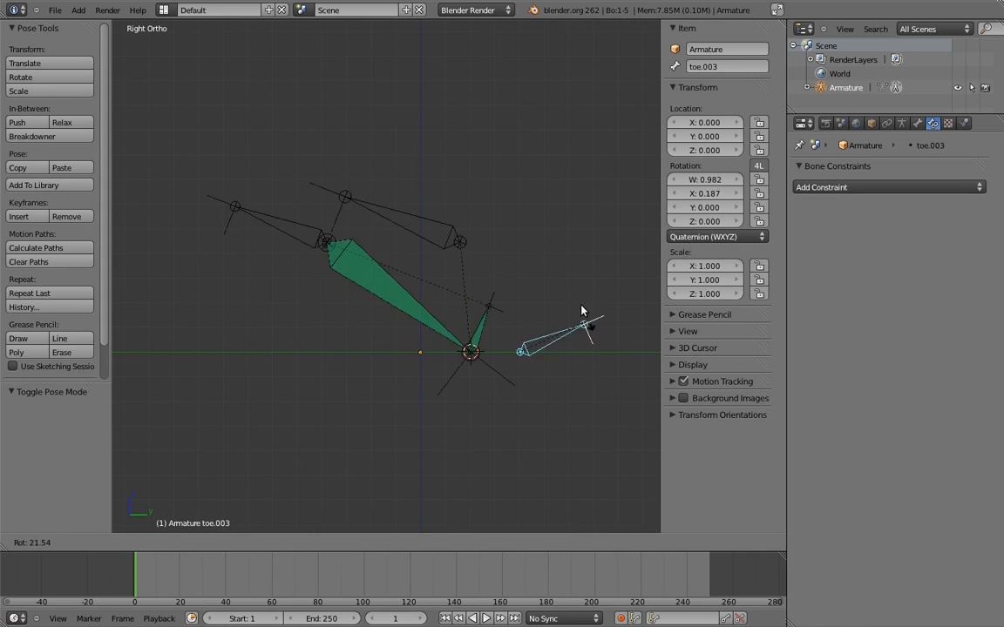
drag(578, 328, 558, 265)
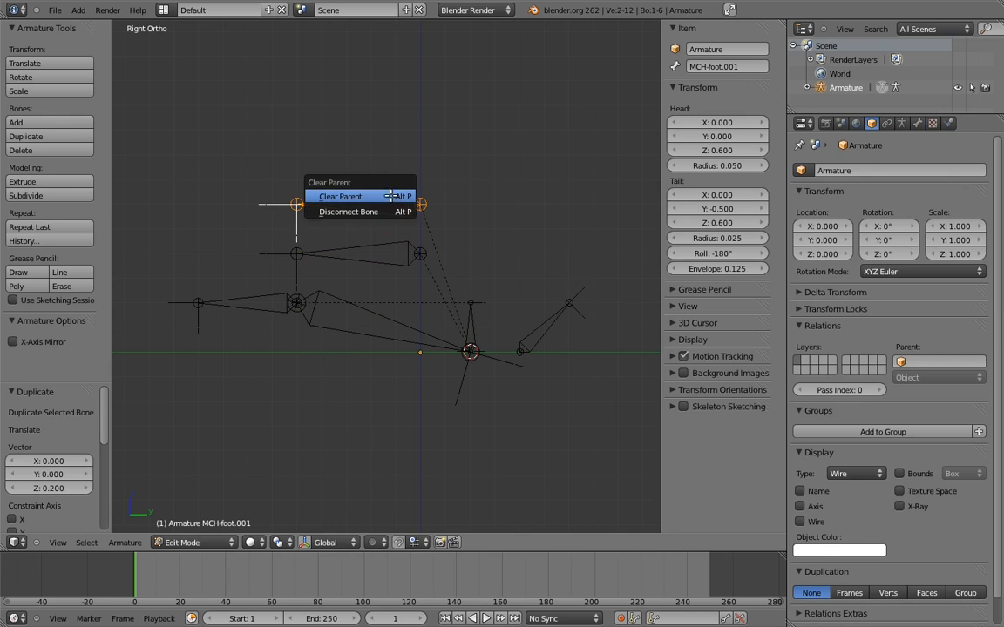
Clear the parent of the MCH-foot.001 copy and return to Pose Mode on the foot control
click(339, 196)
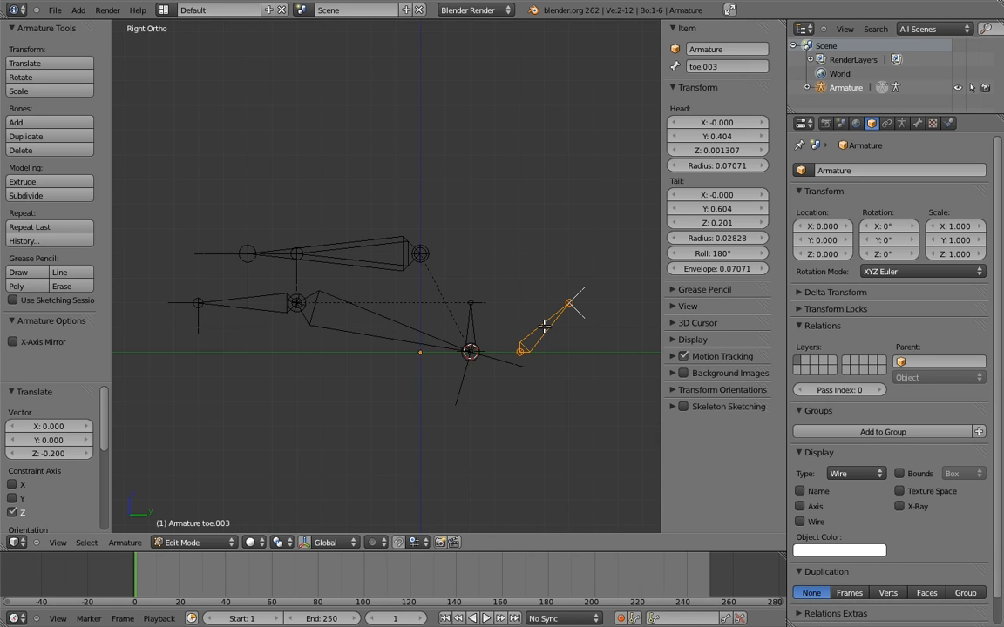
click(366, 252)
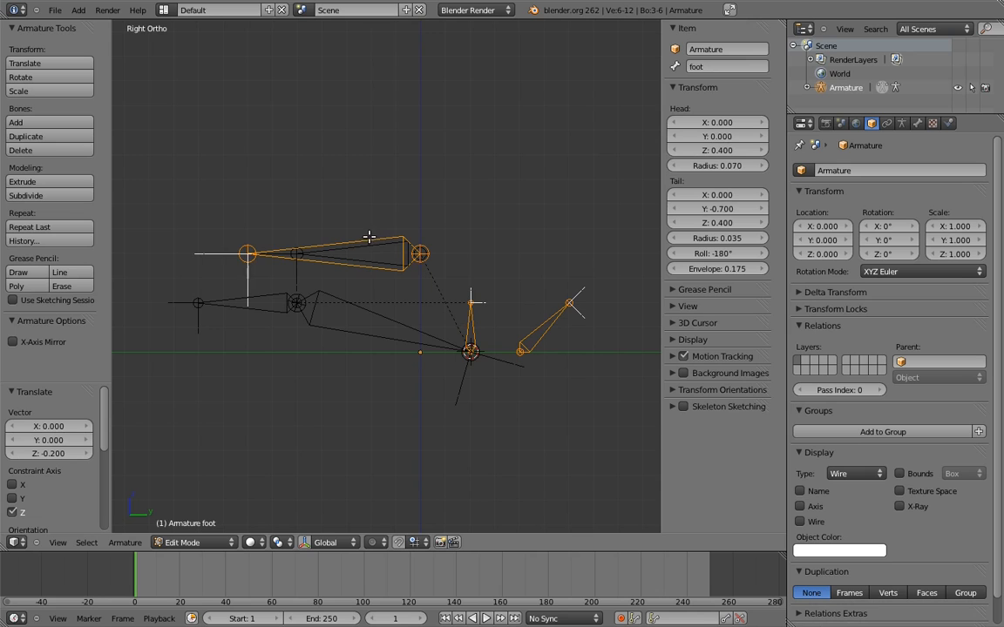
key(ctrl+p)
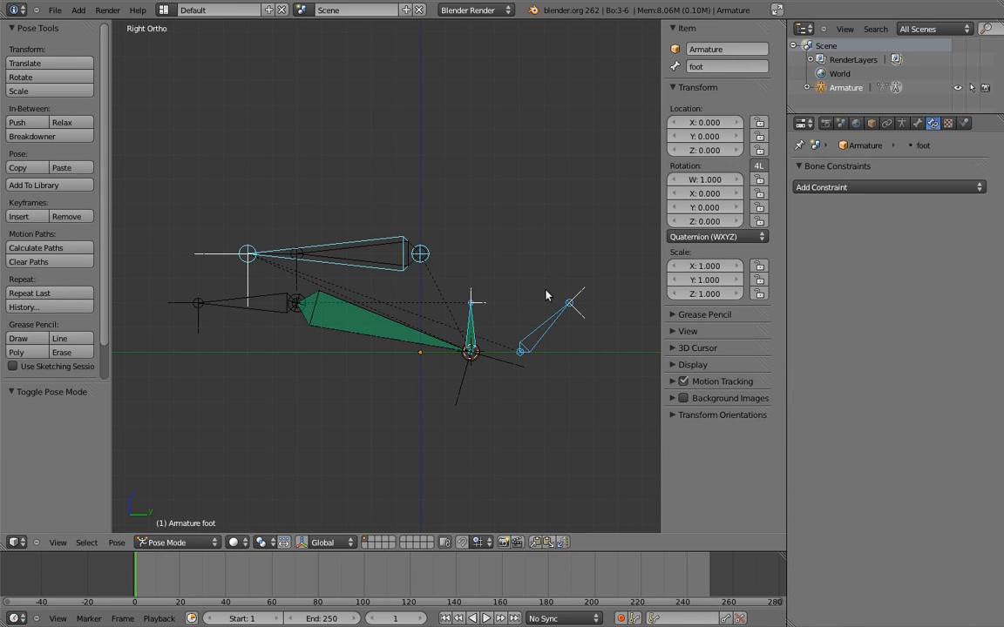
Set toe.003 and the toe bone to YZX Euler rotation order in the Transform panel
click(715, 237)
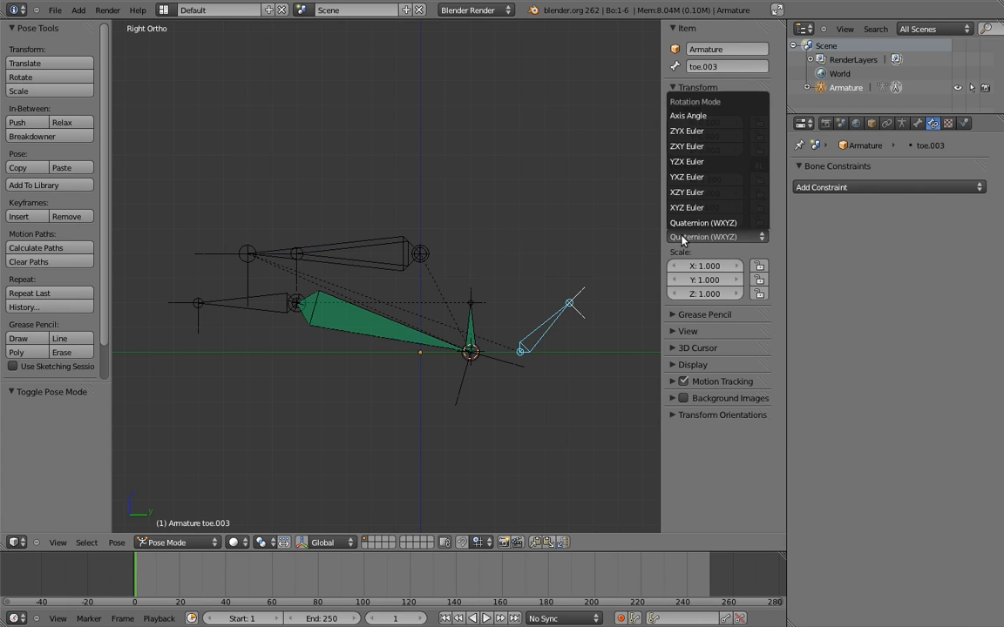
click(687, 207)
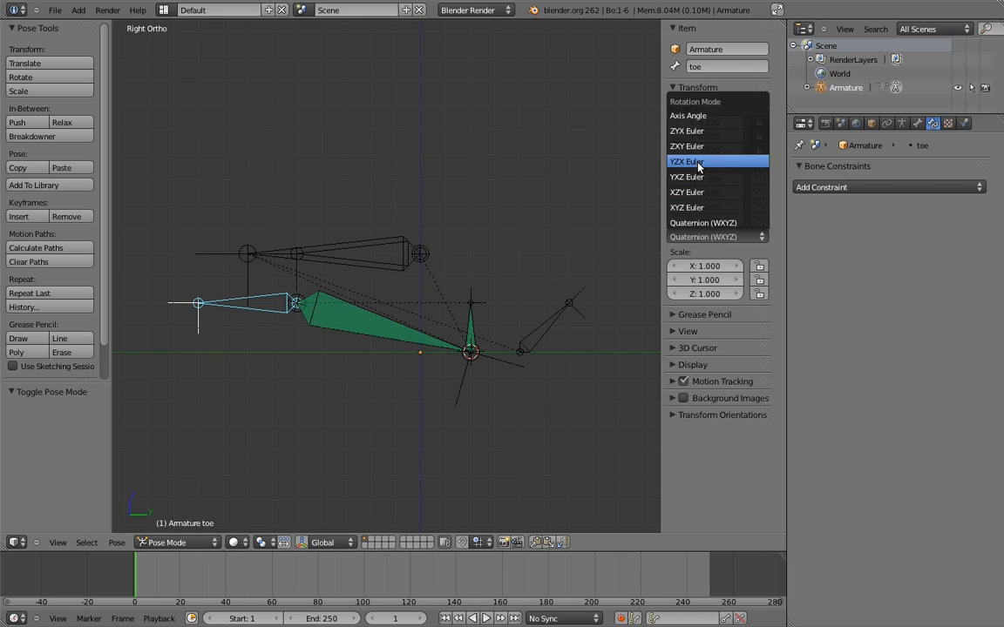
click(687, 160)
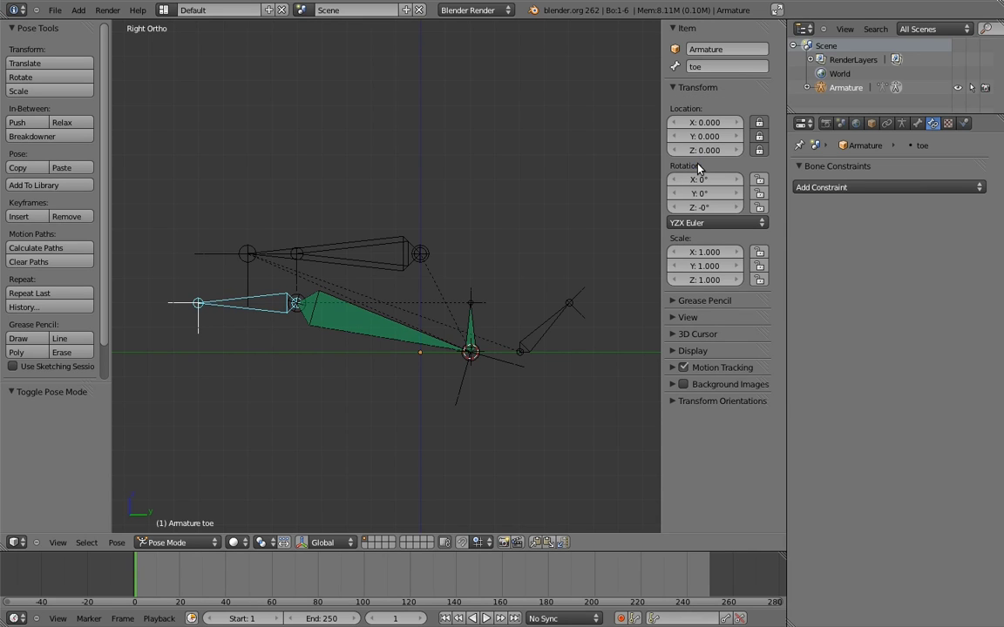